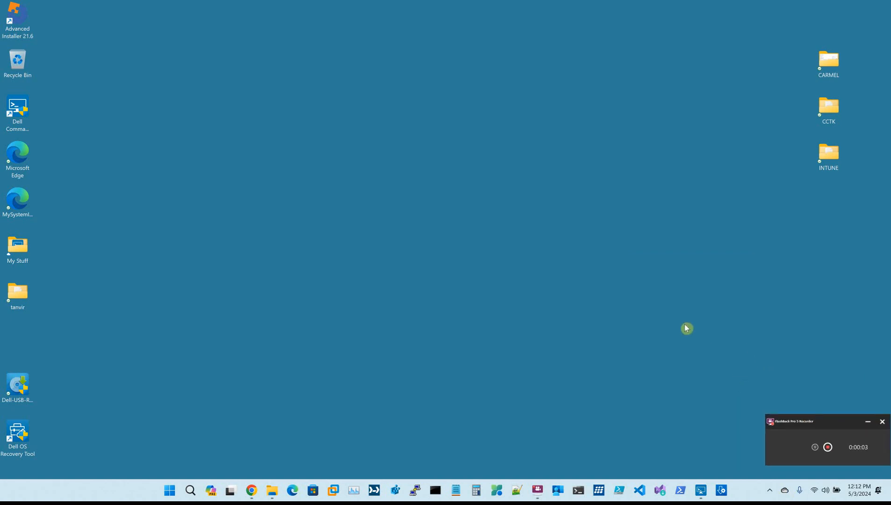
{"action": "mouse_move", "coordinate": [682, 326]}
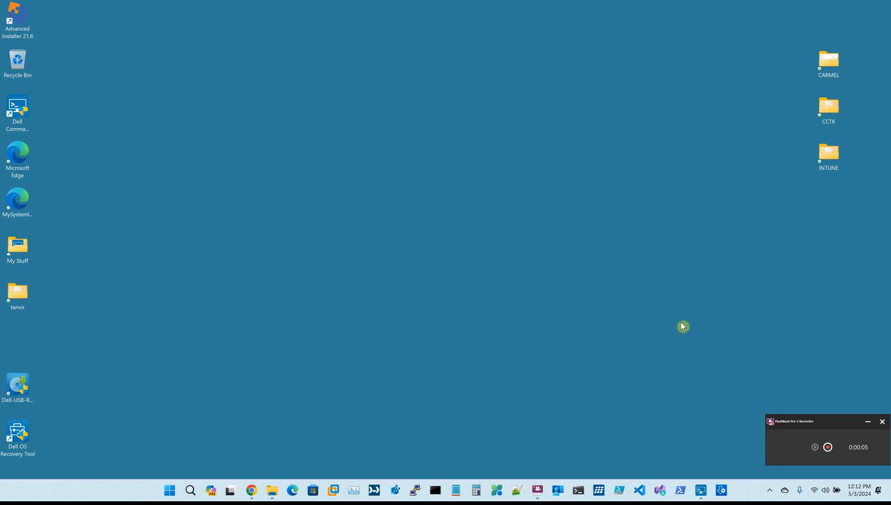
{"action": "mouse_move", "coordinate": [561, 347]}
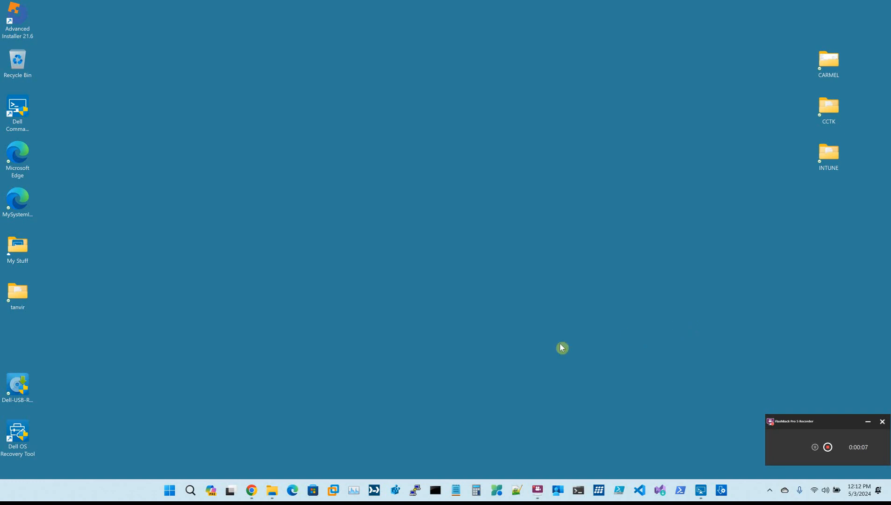
{"action": "mouse_move", "coordinate": [252, 489]}
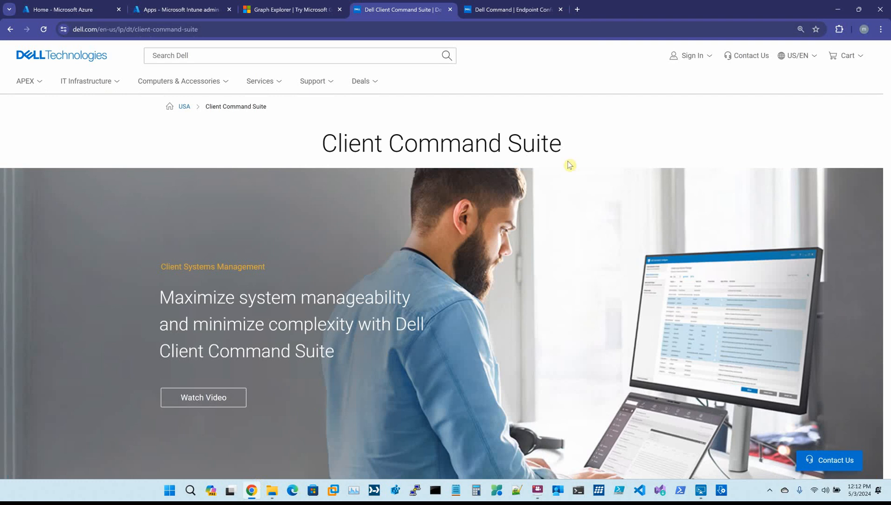
{"action": "mouse_move", "coordinate": [588, 160]}
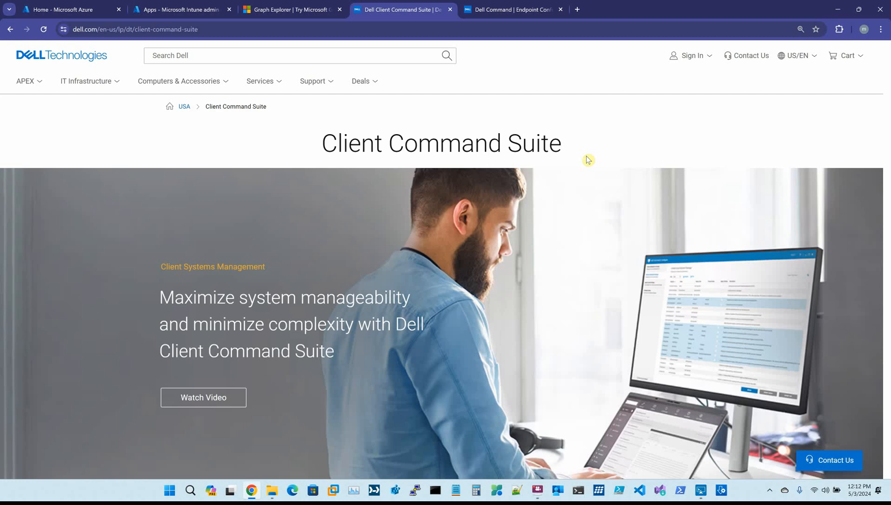
Locate the Endpoint Configuration heading and open its Get Started knowledge base article
{"action": "scroll", "scroll_direction": "down", "scroll_amount": 3}
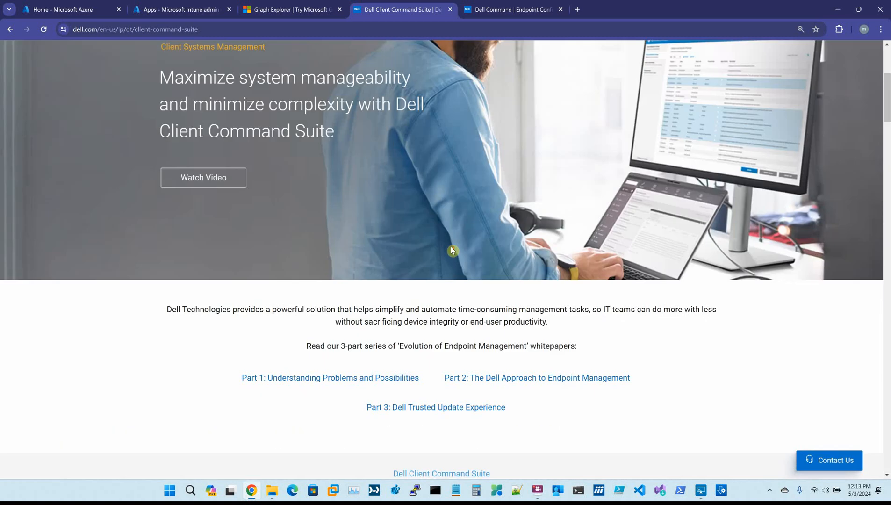
{"action": "scroll", "scroll_direction": "up", "scroll_amount": 3}
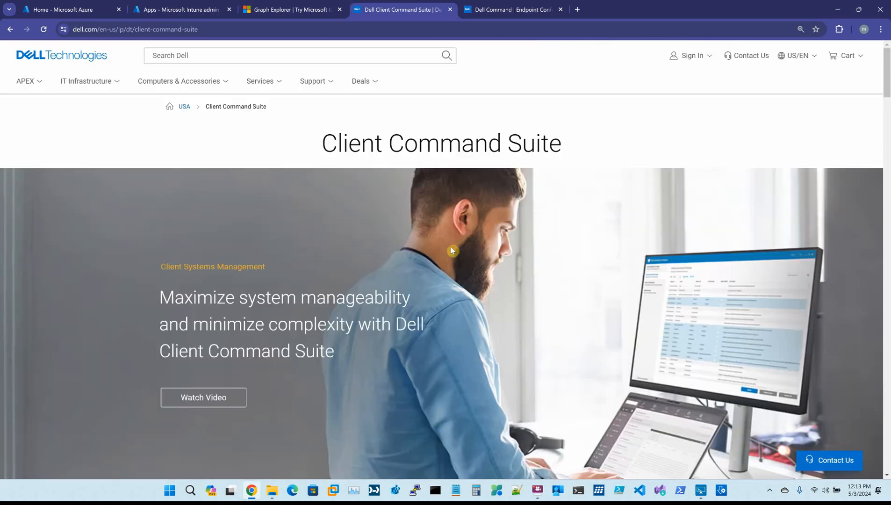
{"action": "scroll", "scroll_direction": "down", "scroll_amount": 3}
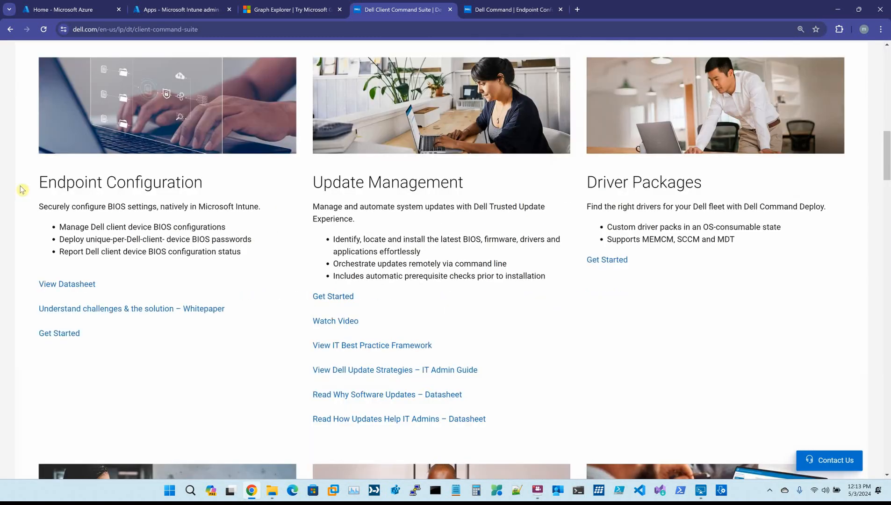
{"action": "double_click", "coordinate": [119, 182]}
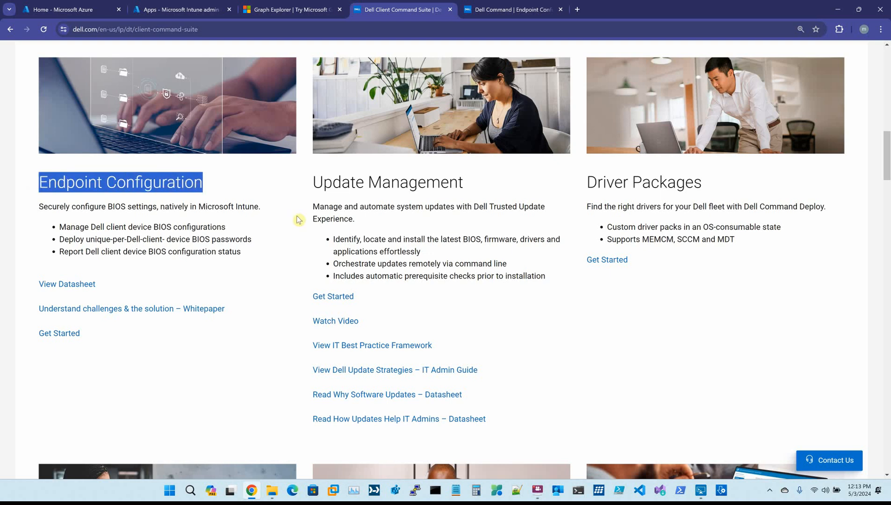
{"action": "mouse_move", "coordinate": [216, 273]}
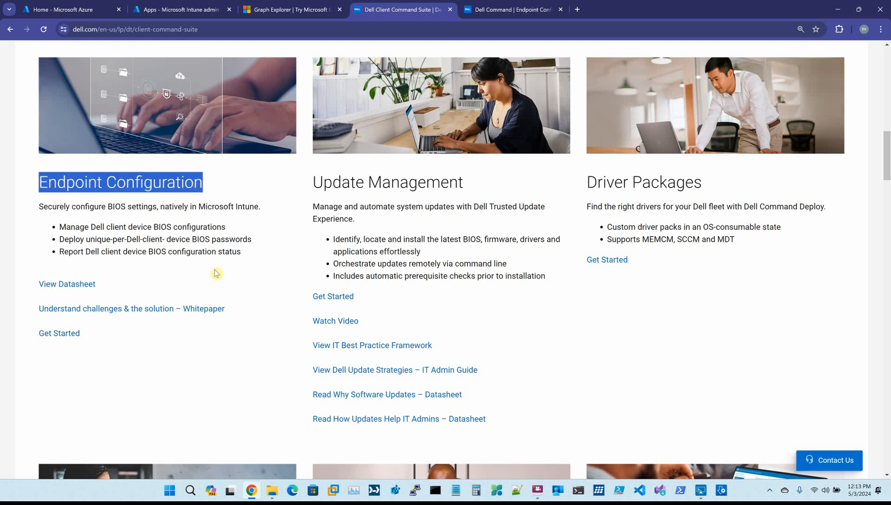
{"action": "left_click", "coordinate": [59, 332]}
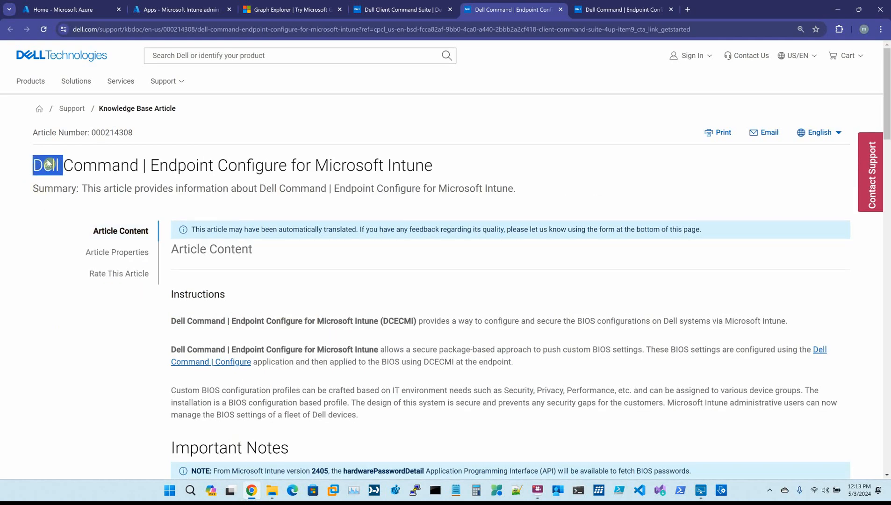
{"action": "triple_click", "coordinate": [231, 165]}
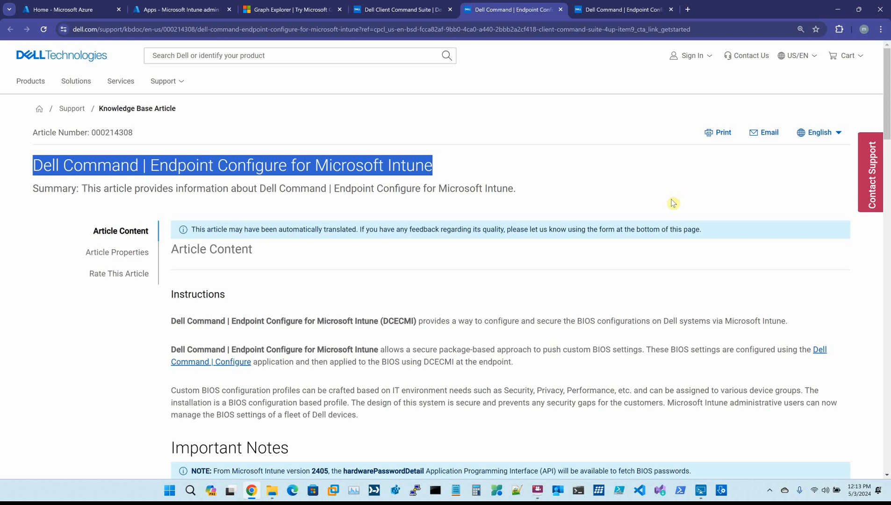
{"action": "scroll", "scroll_direction": "down", "scroll_amount": 3}
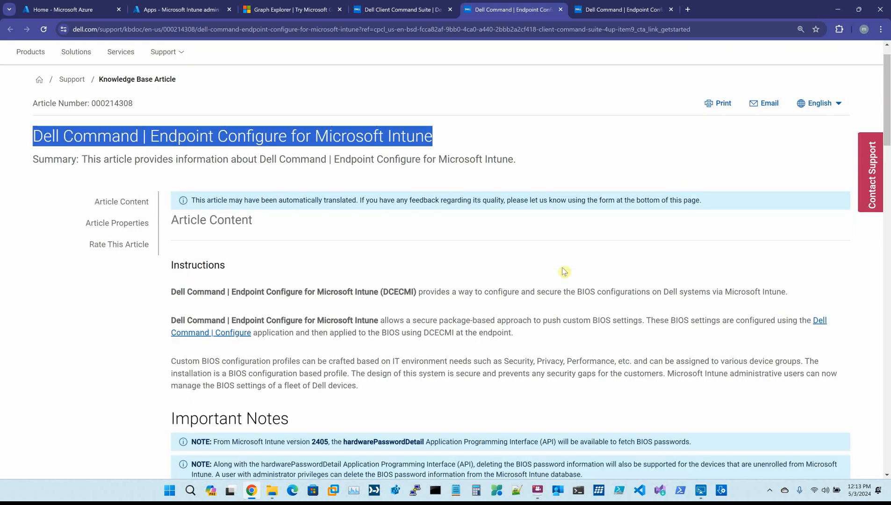
{"action": "scroll", "scroll_direction": "down", "scroll_amount": 3}
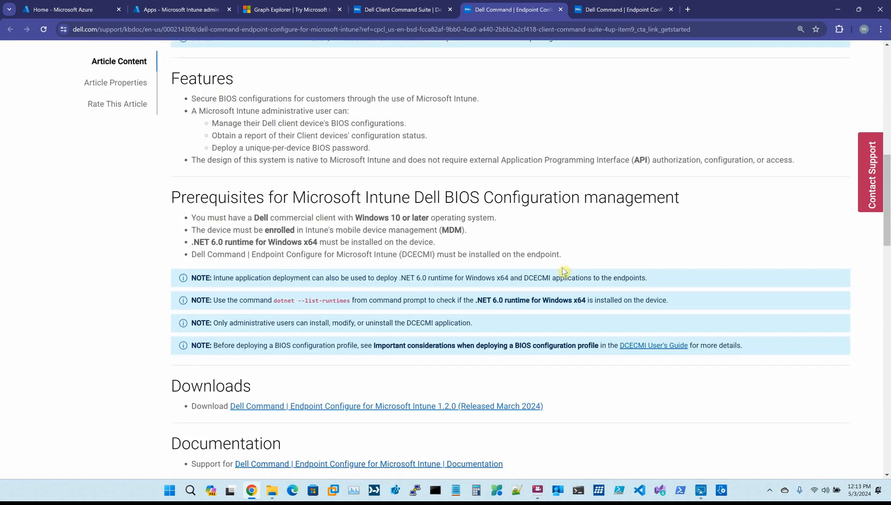
{"action": "scroll", "scroll_direction": "up", "scroll_amount": 3}
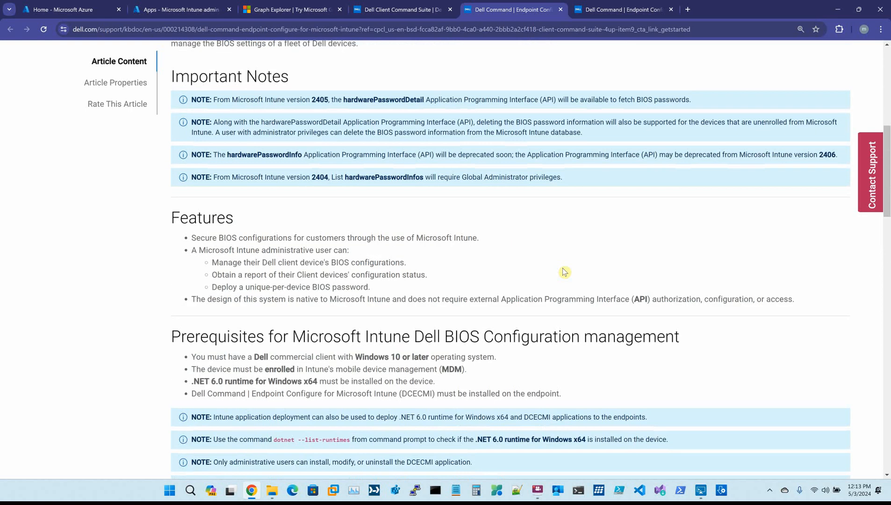
{"action": "mouse_move", "coordinate": [190, 385]}
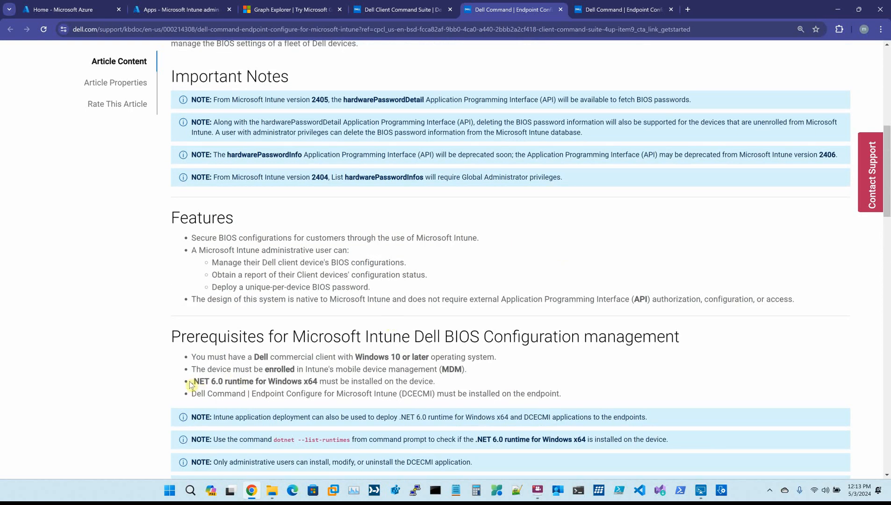
{"action": "mouse_move", "coordinate": [202, 376]}
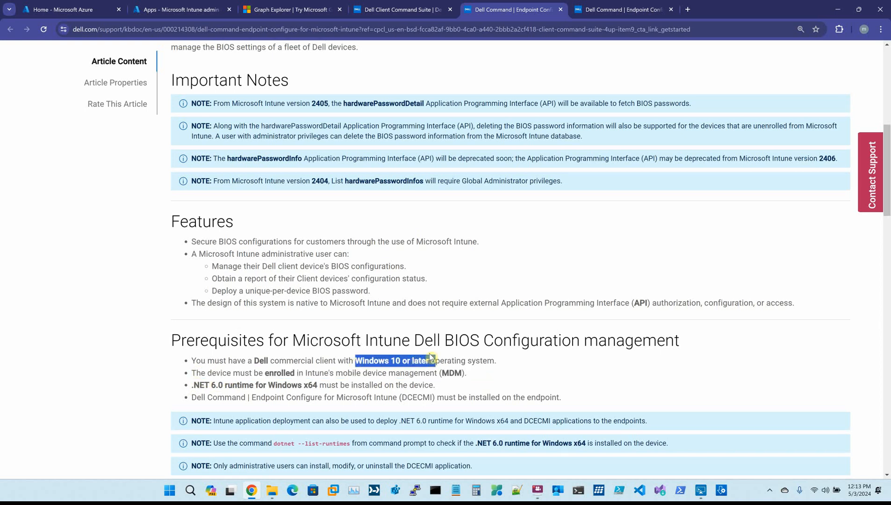
{"action": "scroll", "scroll_direction": "up", "scroll_amount": 3}
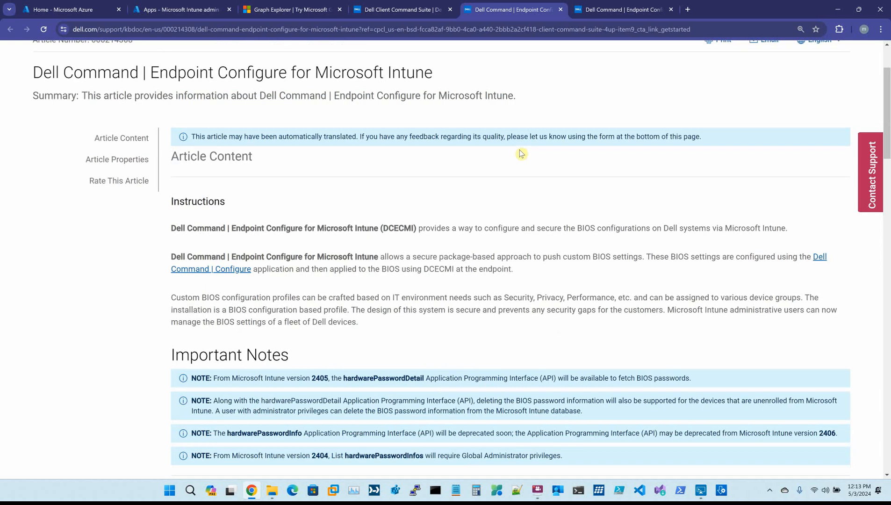
{"action": "mouse_move", "coordinate": [726, 222]}
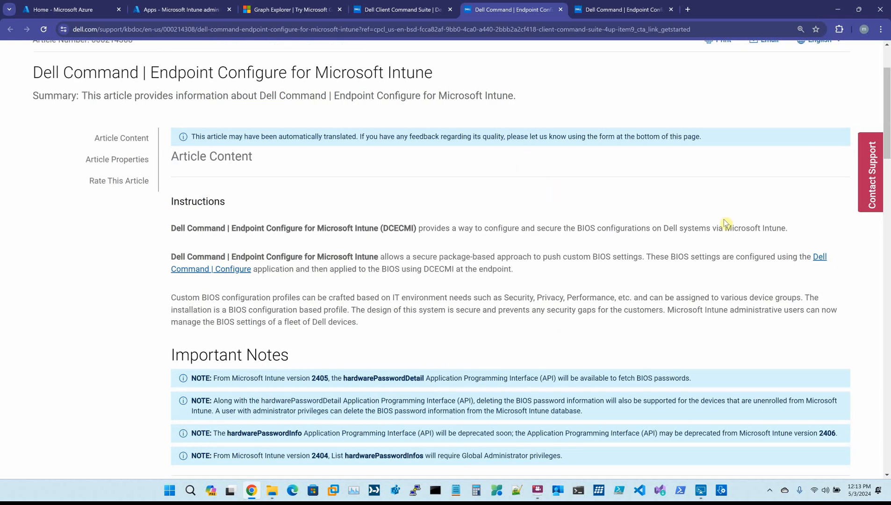
{"action": "mouse_move", "coordinate": [784, 230]}
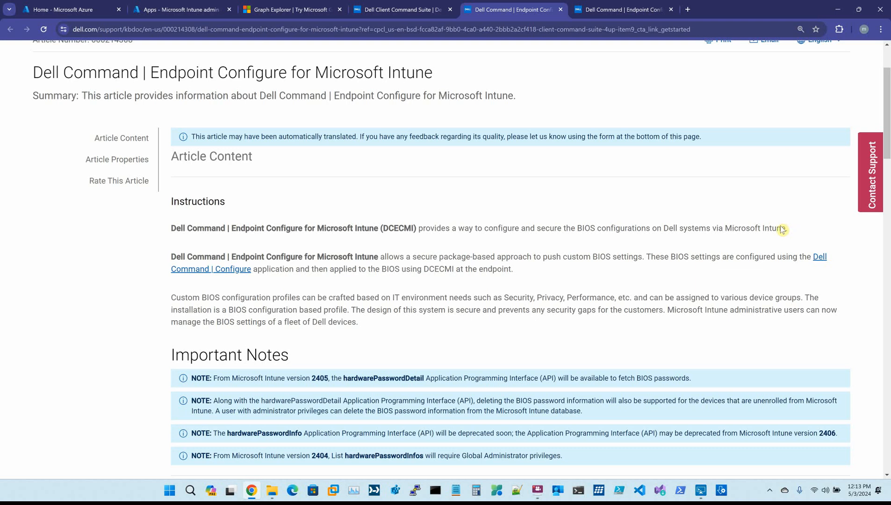
{"action": "scroll", "scroll_direction": "down", "scroll_amount": 3}
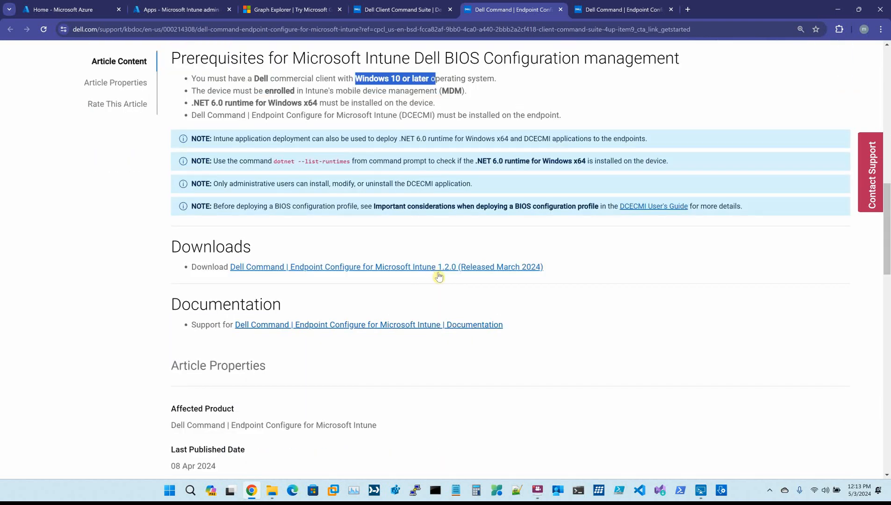
{"action": "mouse_move", "coordinate": [332, 269]}
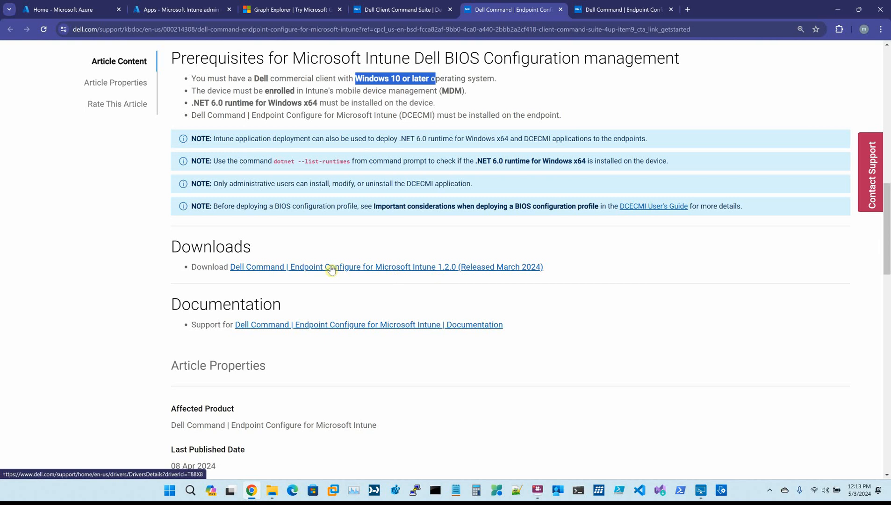
{"action": "mouse_move", "coordinate": [183, 9]}
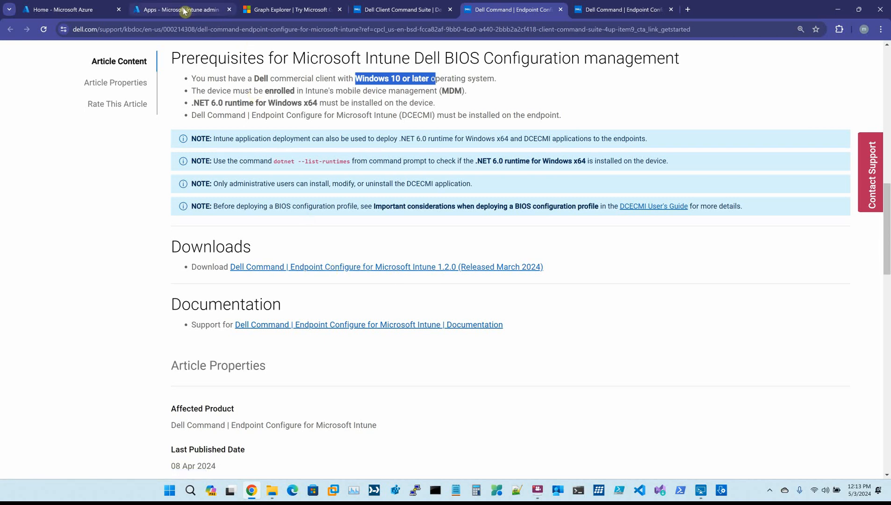
Switch to the Intune All apps list showing the Dell Command apps, including Endpoint Configure
{"action": "left_click", "coordinate": [179, 9]}
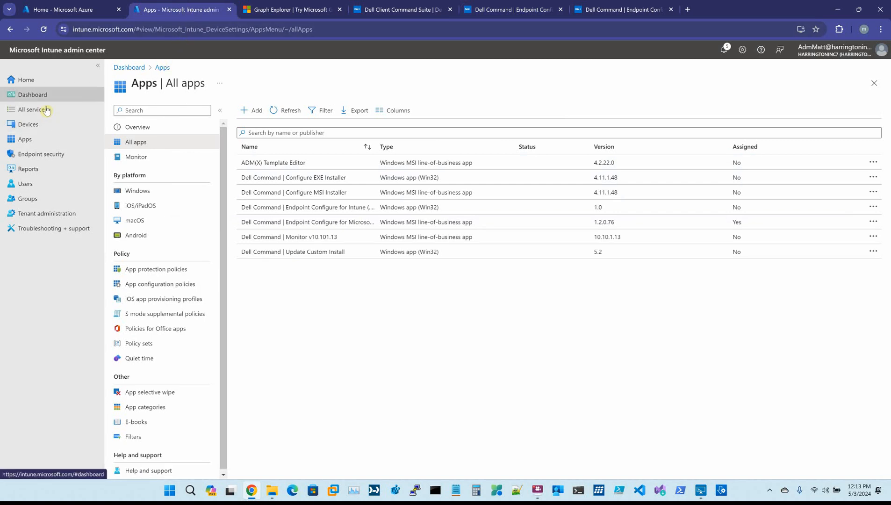
{"action": "mouse_move", "coordinate": [136, 141]}
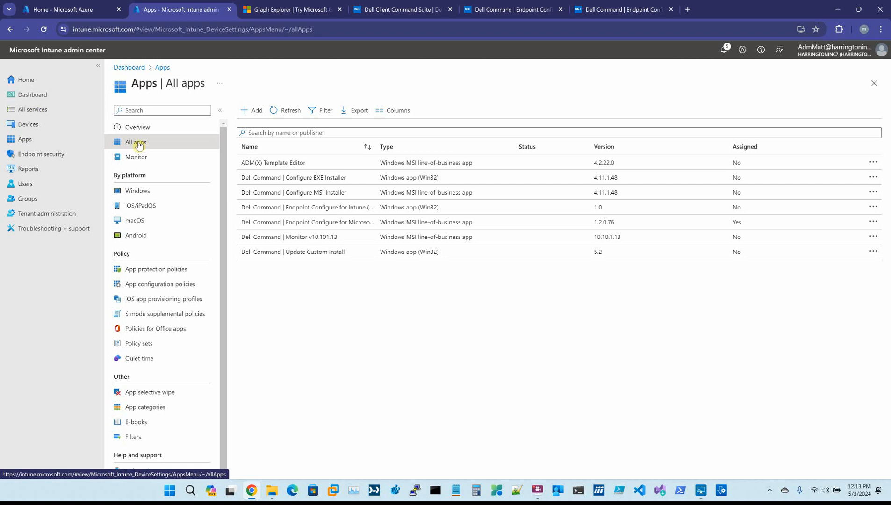
{"action": "mouse_move", "coordinate": [253, 113]}
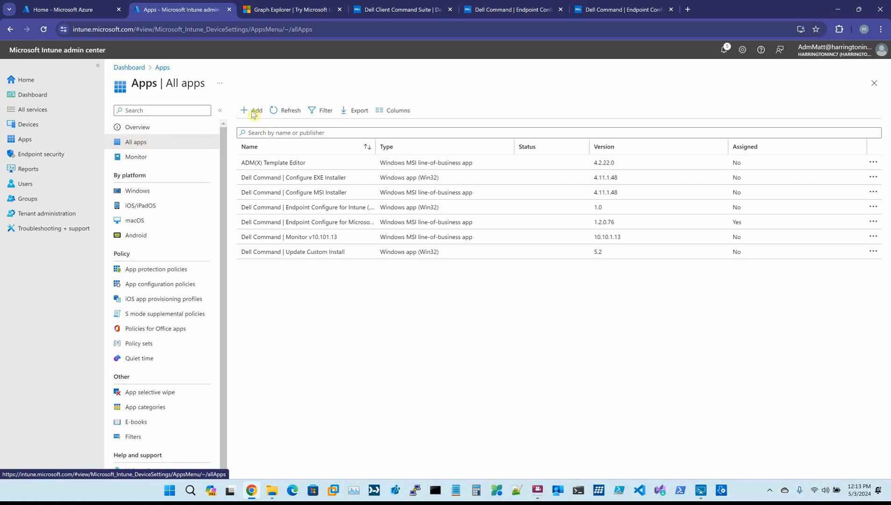
{"action": "mouse_move", "coordinate": [373, 147]}
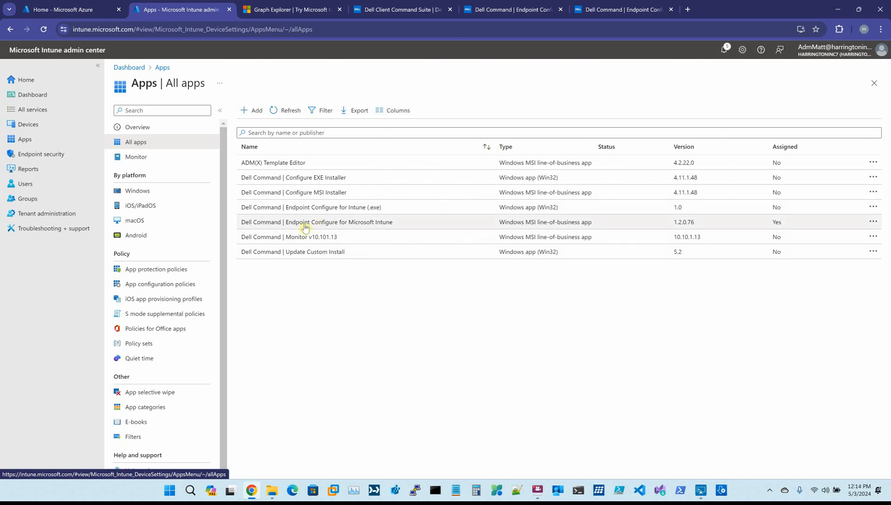
{"action": "mouse_move", "coordinate": [262, 231]}
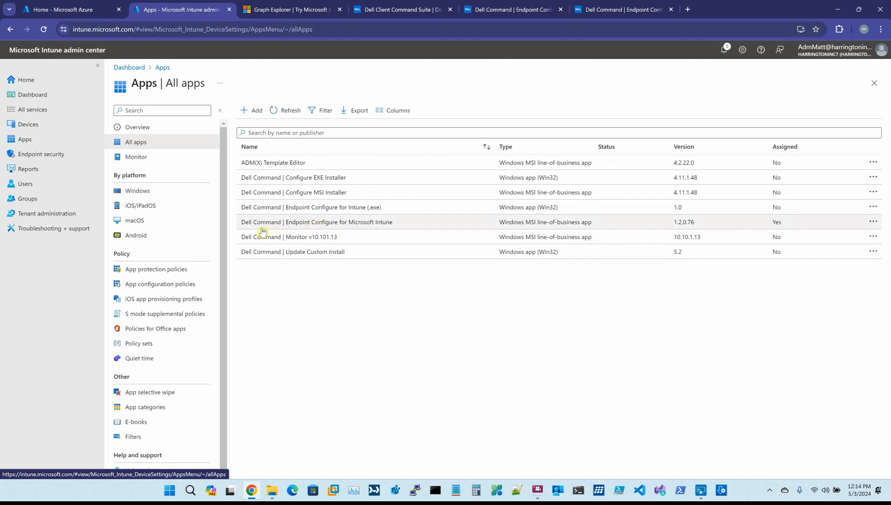
{"action": "mouse_move", "coordinate": [356, 226]}
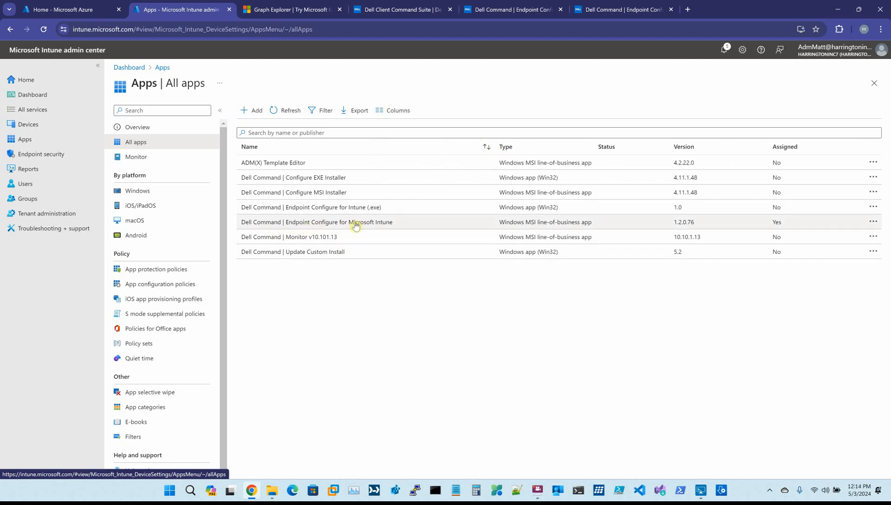
{"action": "mouse_move", "coordinate": [519, 228]}
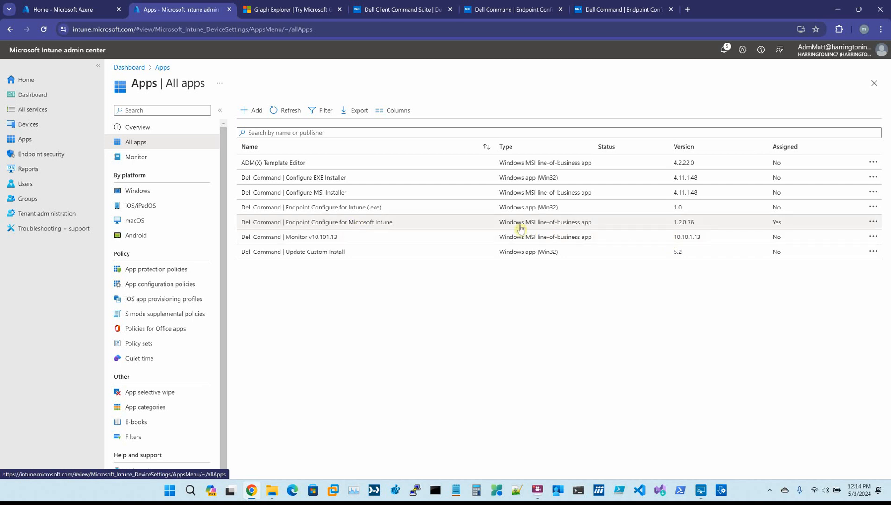
{"action": "mouse_move", "coordinate": [540, 226]}
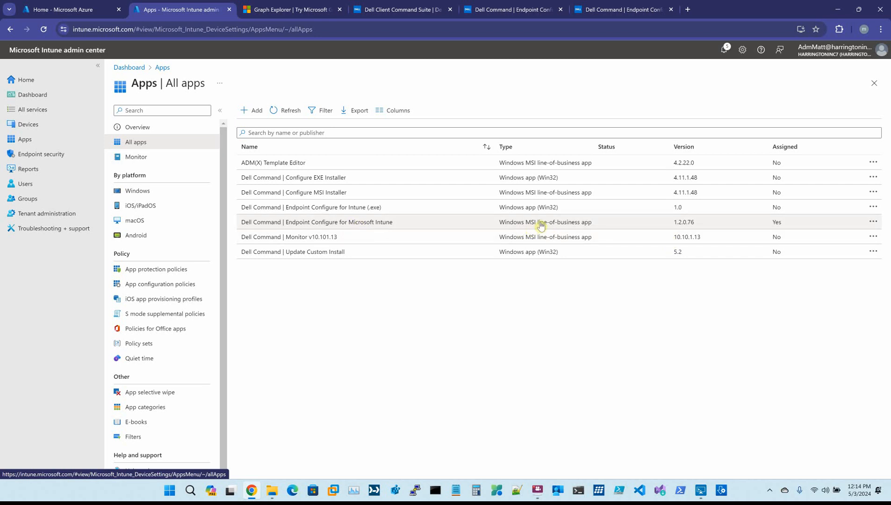
{"action": "mouse_move", "coordinate": [583, 226]}
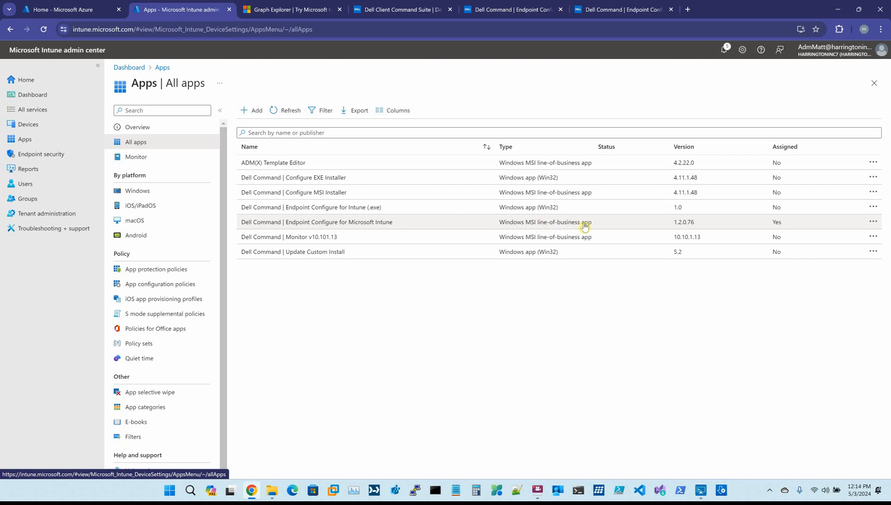
{"action": "mouse_move", "coordinate": [352, 223]}
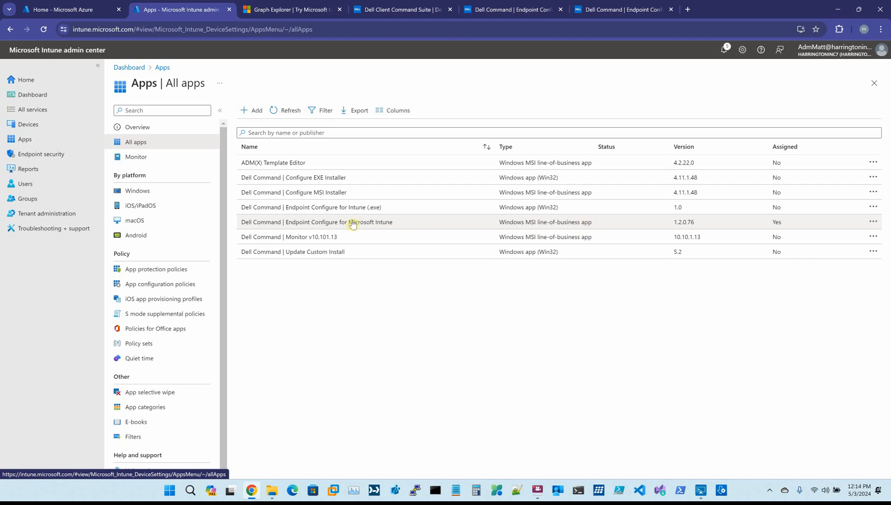
Inspect Endpoint Configure's command-line arguments and MSGraphTest scope tag, then go to Devices
{"action": "left_click", "coordinate": [316, 221]}
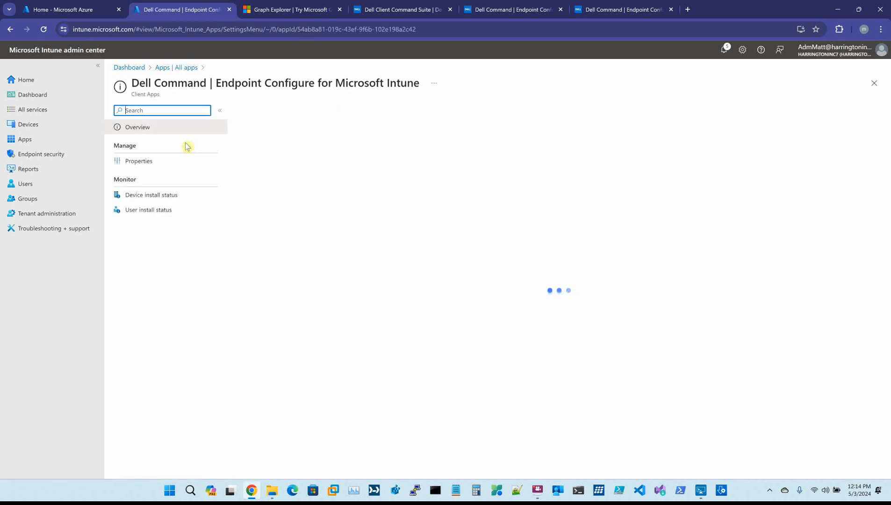
{"action": "left_click", "coordinate": [139, 161]}
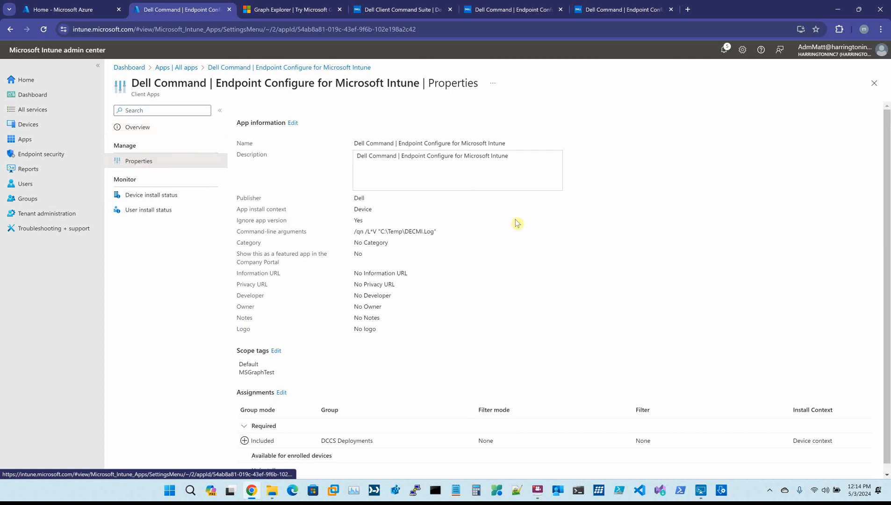
{"action": "mouse_move", "coordinate": [404, 229]}
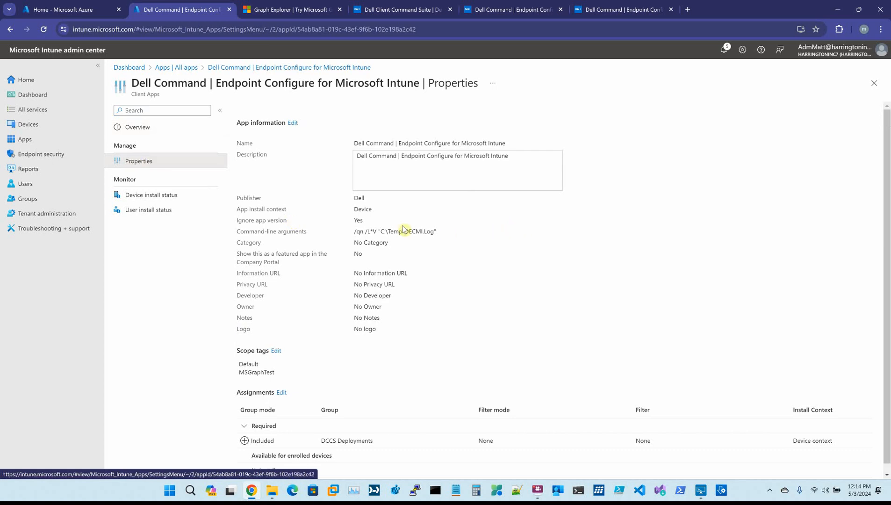
{"action": "mouse_move", "coordinate": [372, 231]}
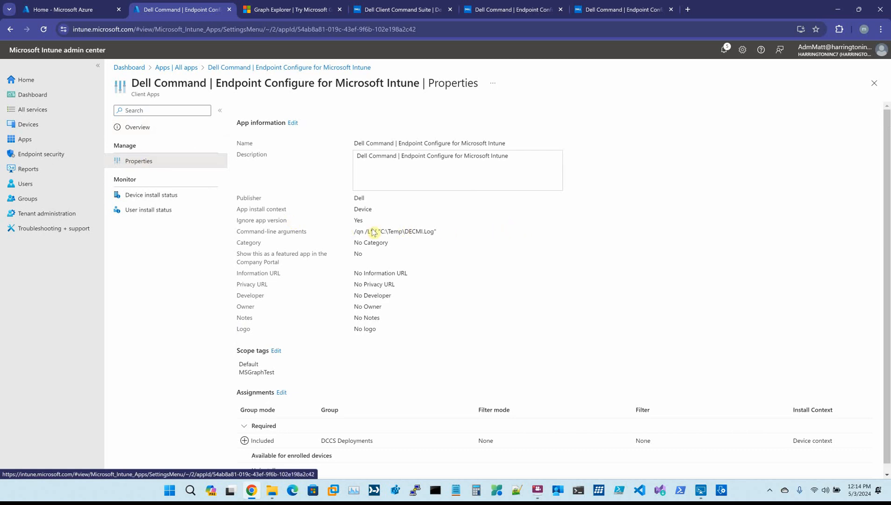
{"action": "mouse_move", "coordinate": [518, 245]}
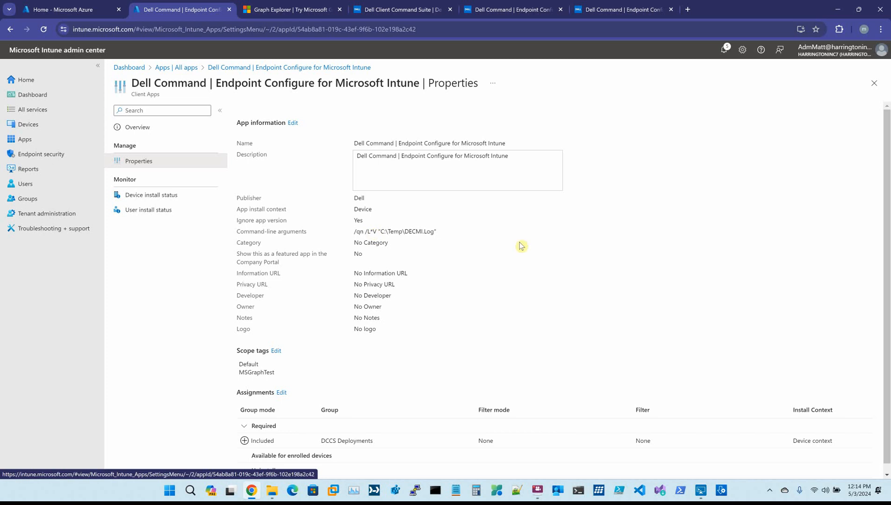
{"action": "mouse_move", "coordinate": [356, 239]}
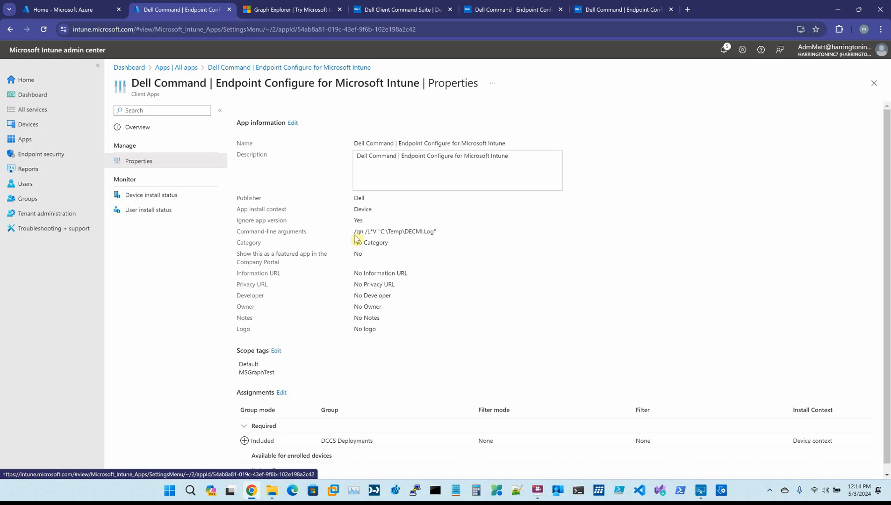
{"action": "mouse_move", "coordinate": [353, 232]}
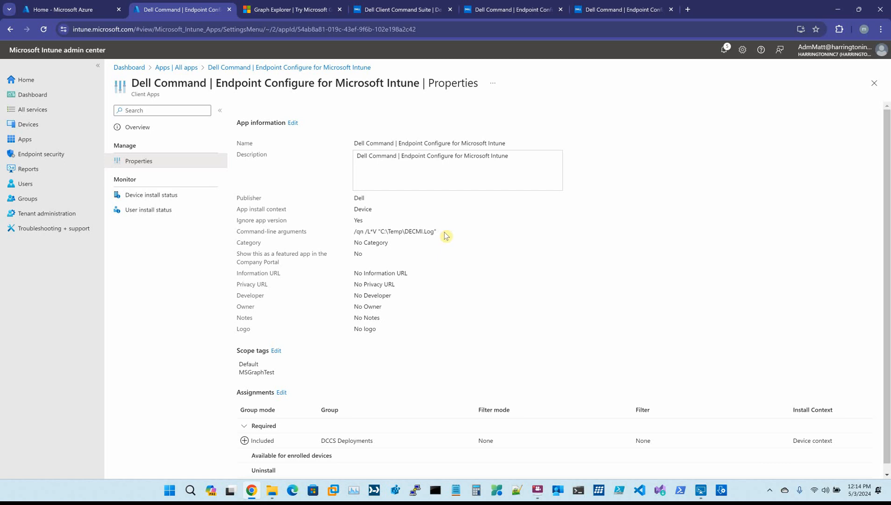
{"action": "mouse_move", "coordinate": [353, 232]}
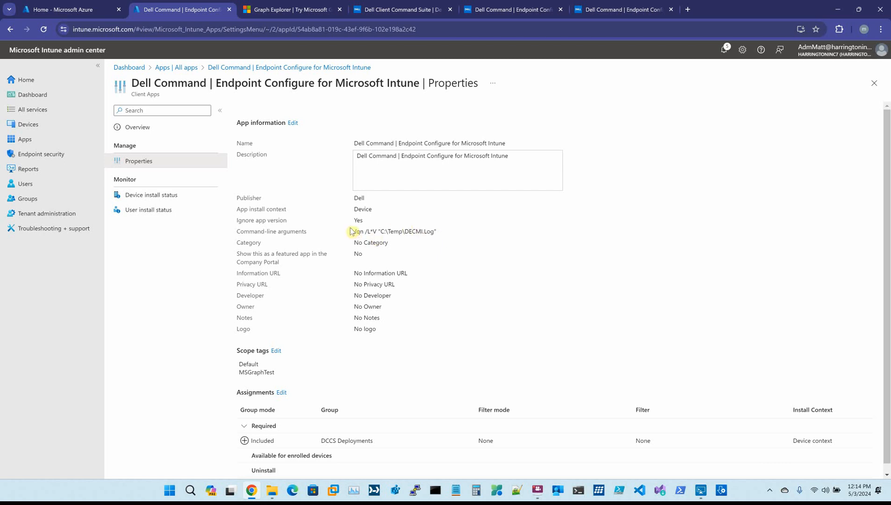
{"action": "mouse_move", "coordinate": [549, 298]}
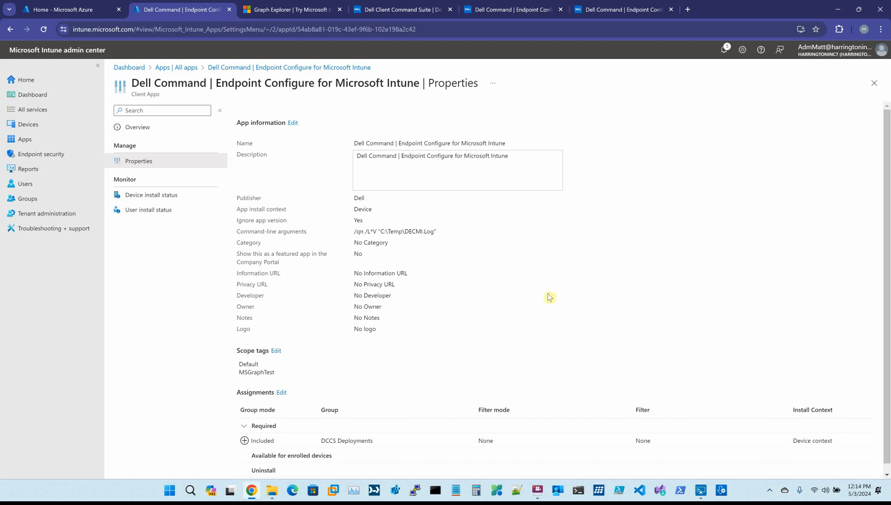
{"action": "mouse_move", "coordinate": [352, 232]}
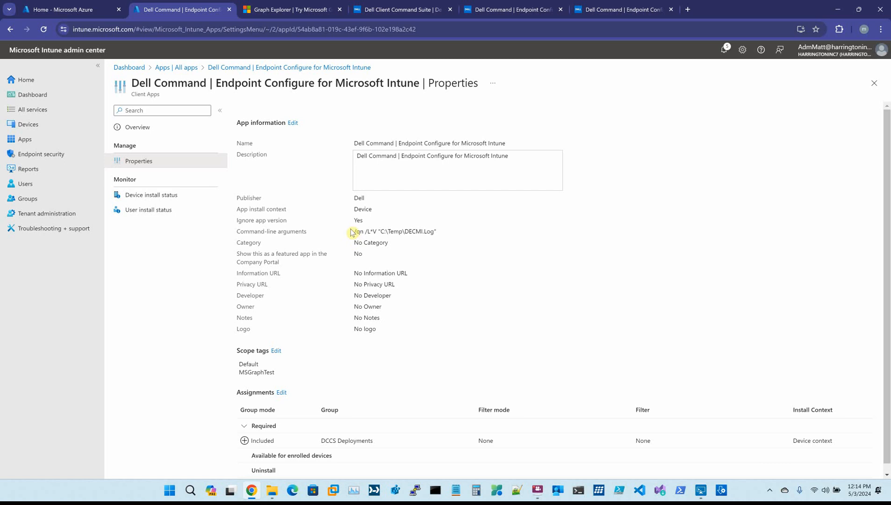
{"action": "double_click", "coordinate": [394, 232]}
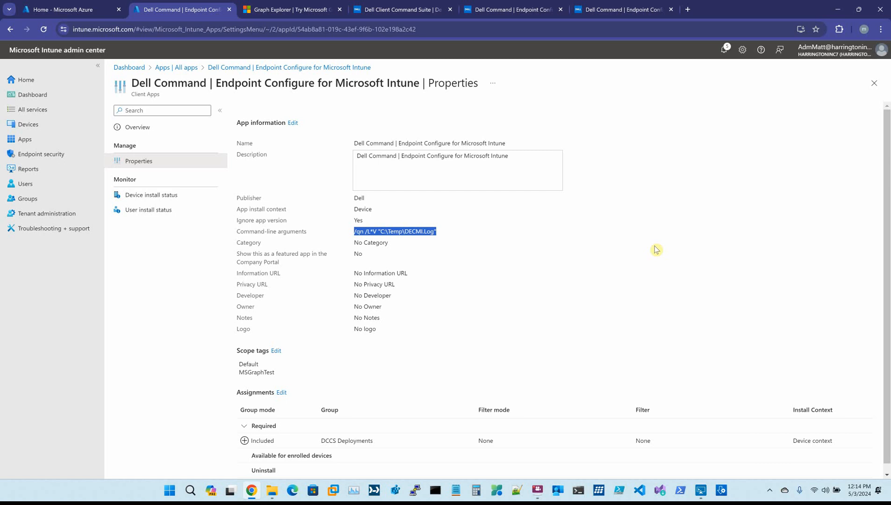
{"action": "mouse_move", "coordinate": [490, 247]}
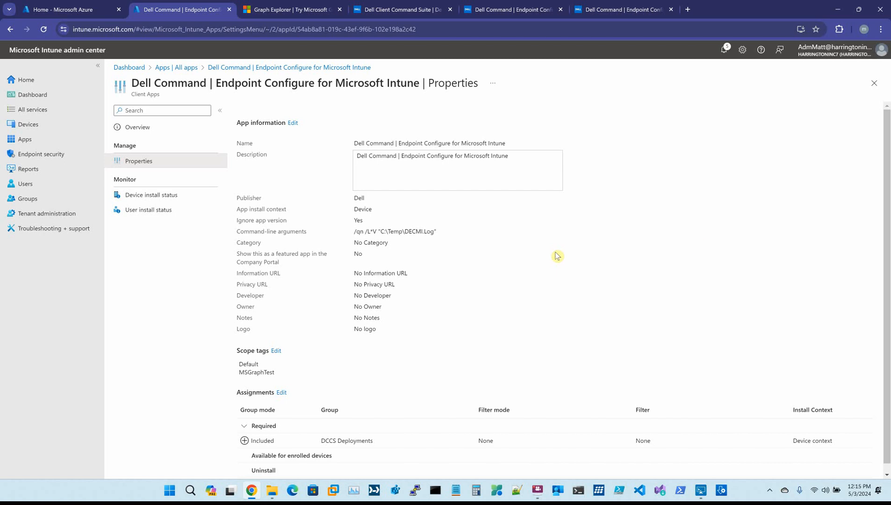
{"action": "scroll", "scroll_direction": "up", "scroll_amount": 3}
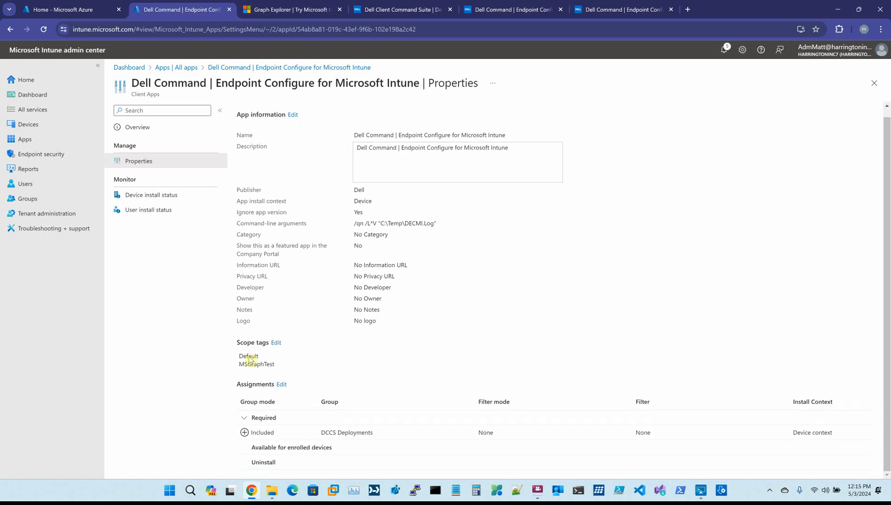
{"action": "double_click", "coordinate": [257, 364]}
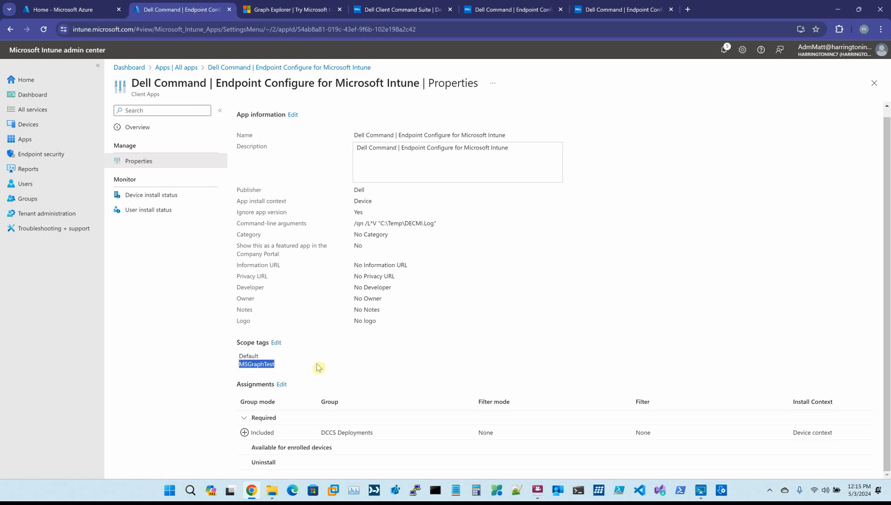
{"action": "mouse_move", "coordinate": [501, 344]}
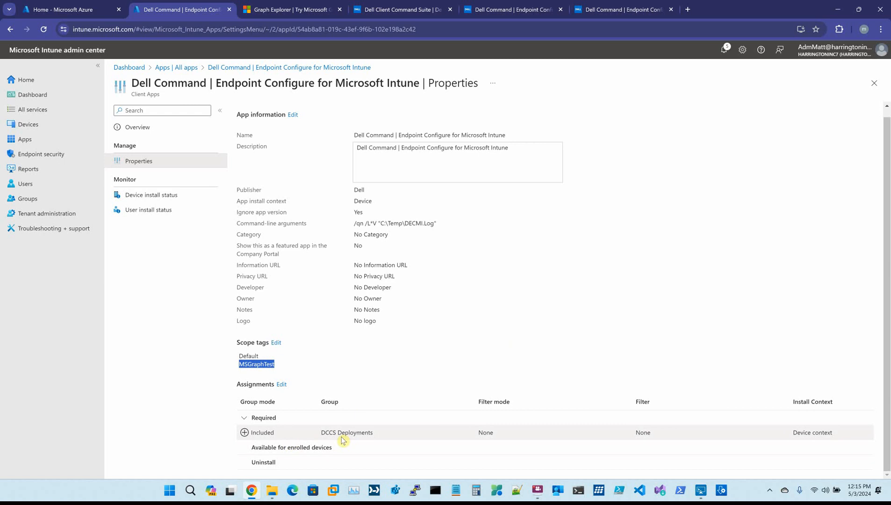
{"action": "mouse_move", "coordinate": [322, 440]}
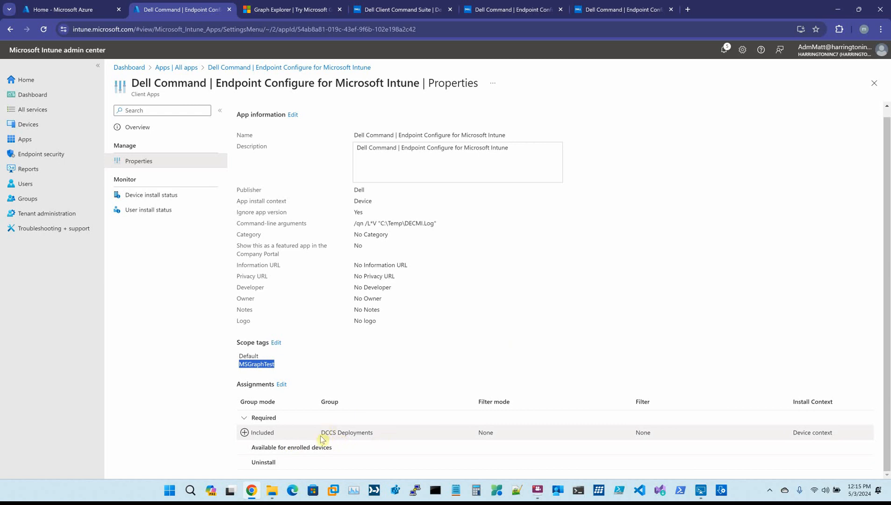
{"action": "mouse_move", "coordinate": [354, 429]}
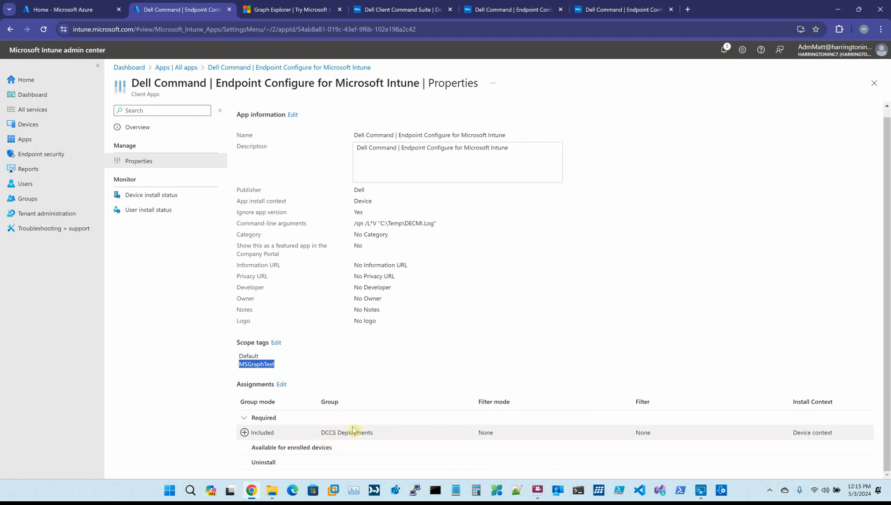
{"action": "mouse_move", "coordinate": [353, 367]}
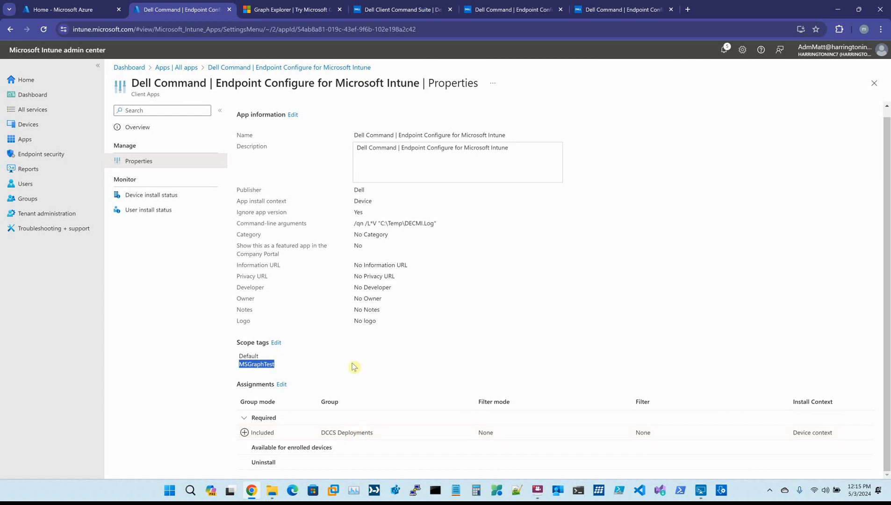
{"action": "mouse_move", "coordinate": [338, 294]}
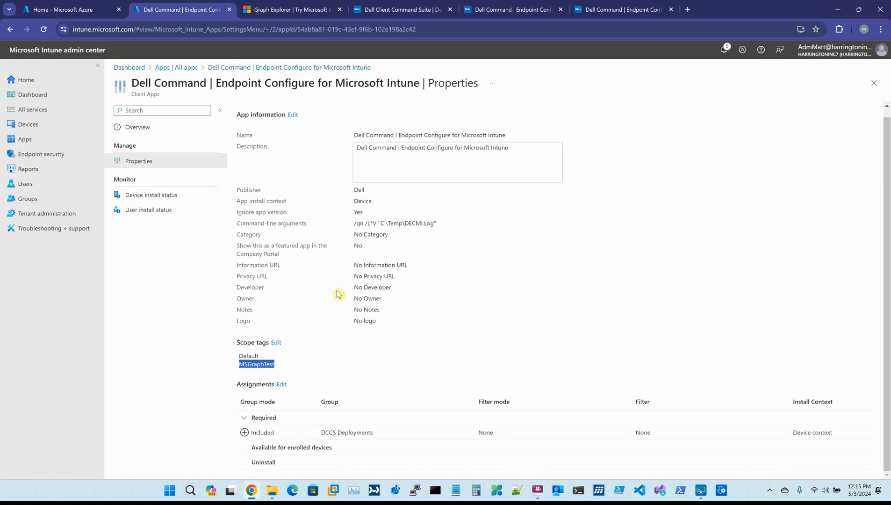
{"action": "mouse_move", "coordinate": [331, 278]}
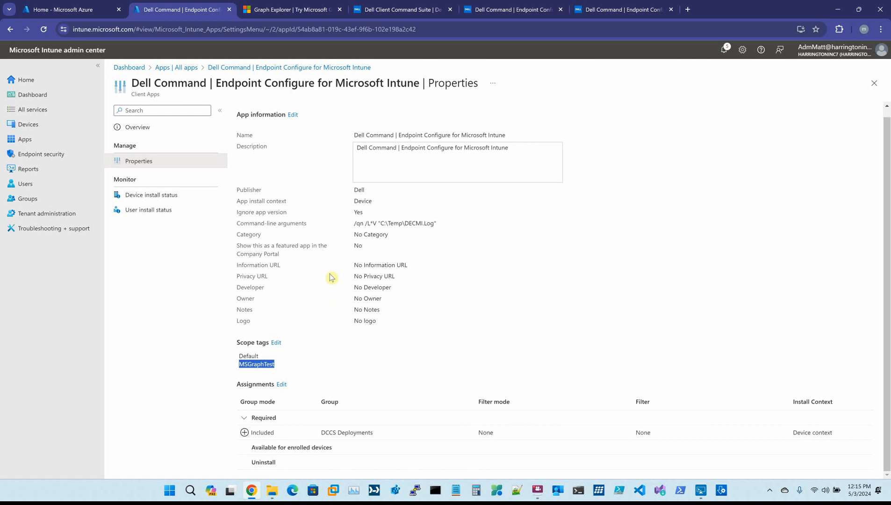
{"action": "mouse_move", "coordinate": [343, 53]}
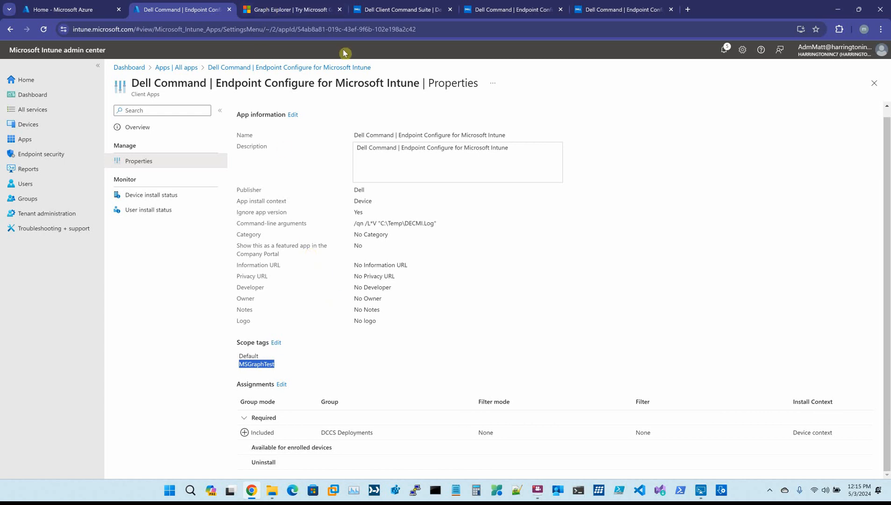
{"action": "mouse_move", "coordinate": [127, 84]}
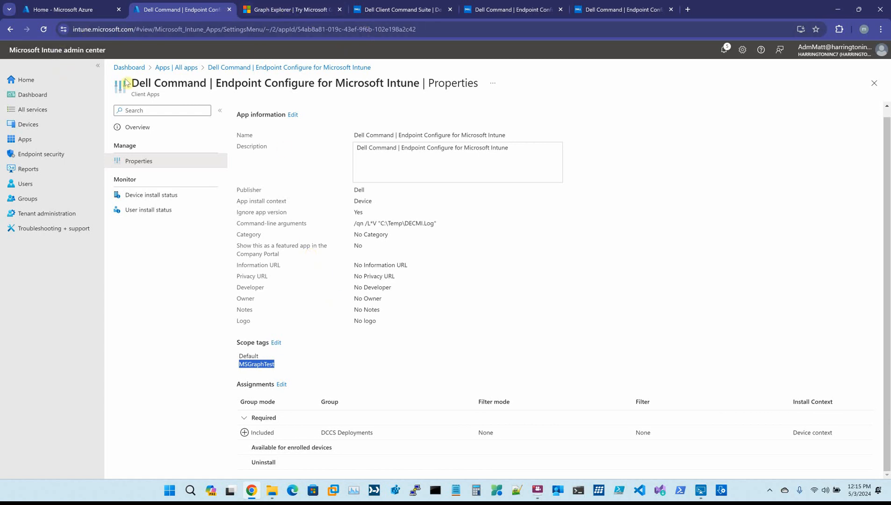
{"action": "left_click", "coordinate": [28, 124]}
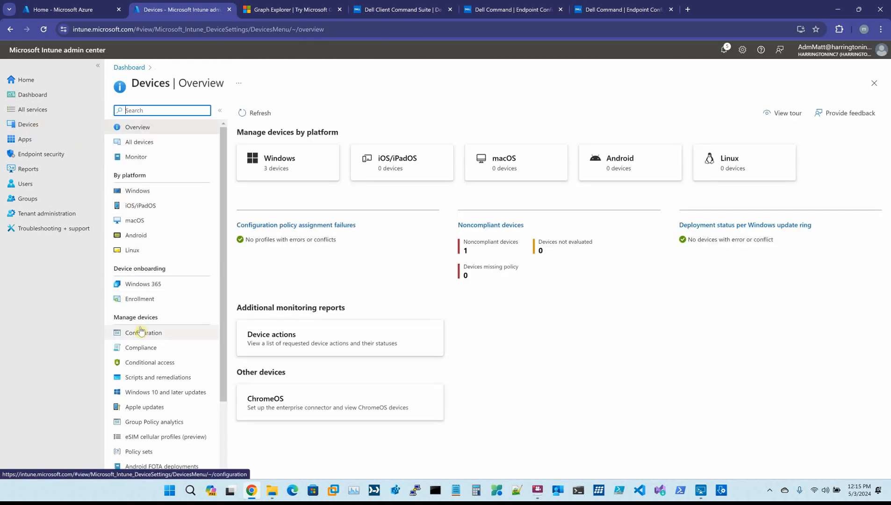
Create a new Windows 10 and later policy using the BIOS configurations and other settings template
{"action": "left_click", "coordinate": [143, 333]}
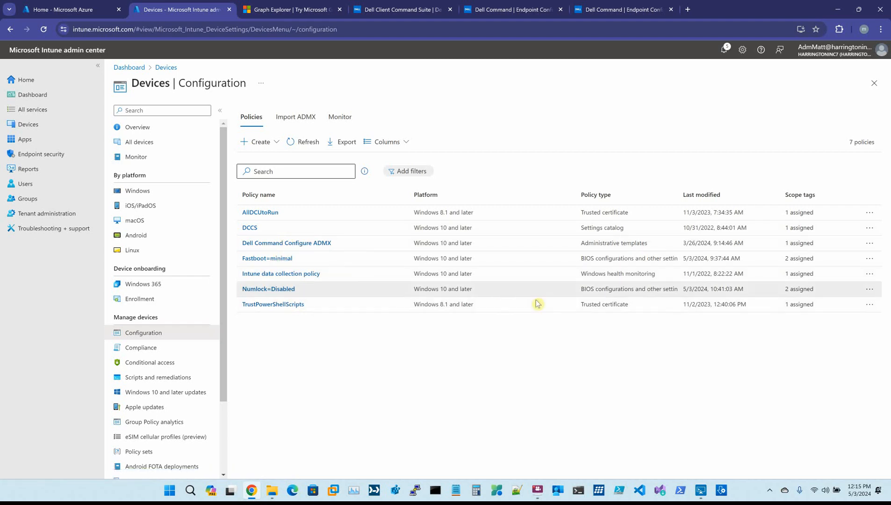
{"action": "mouse_move", "coordinate": [330, 292]}
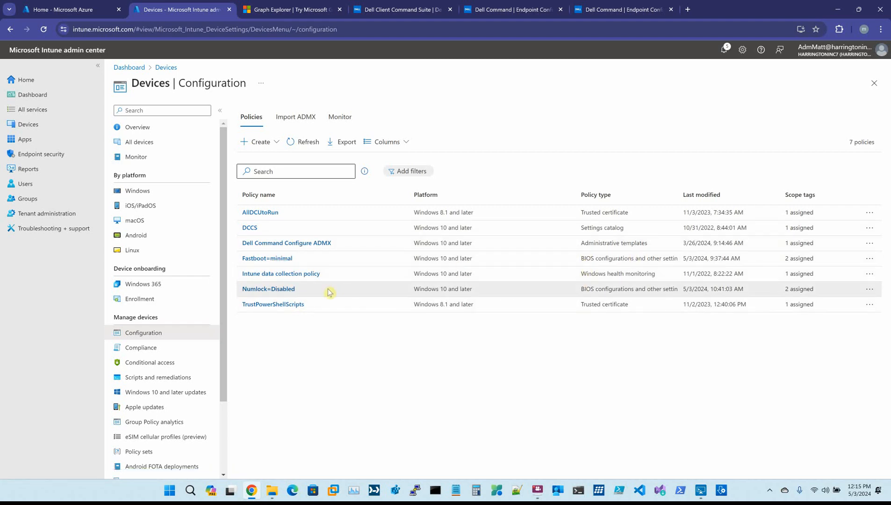
{"action": "mouse_move", "coordinate": [284, 296]}
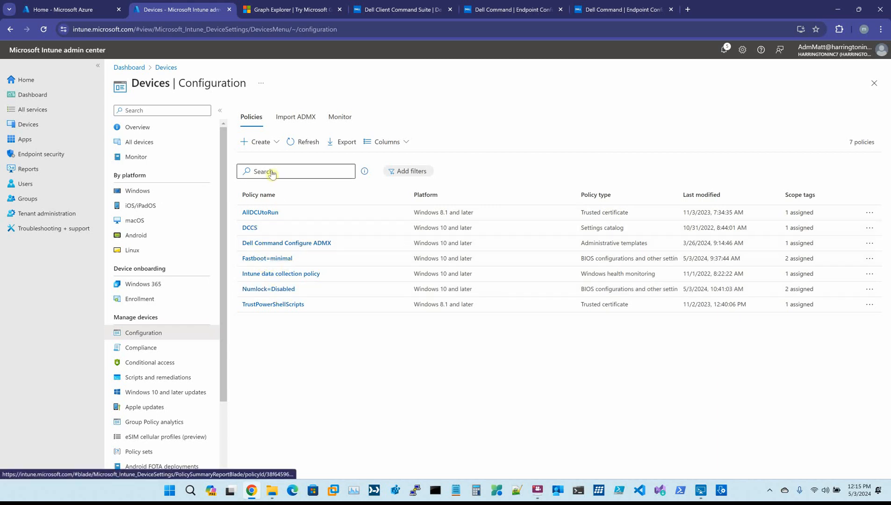
{"action": "left_click", "coordinate": [258, 142]}
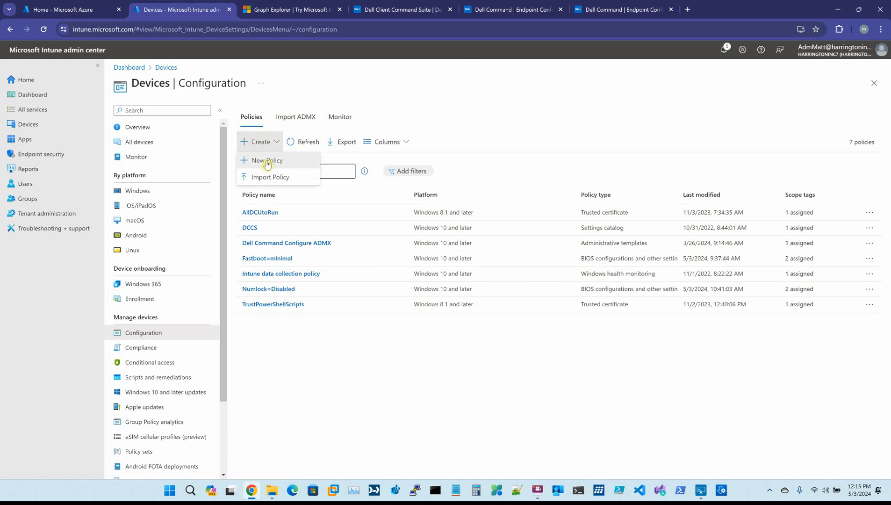
{"action": "left_click", "coordinate": [266, 160]}
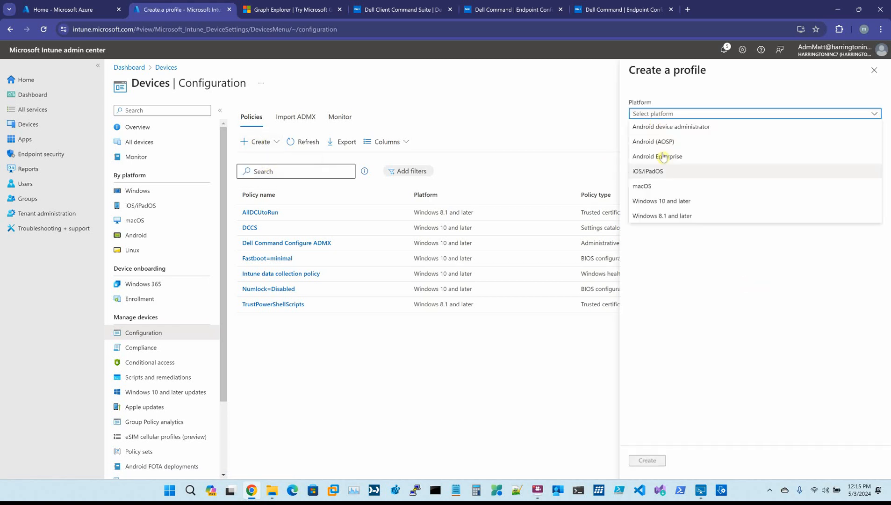
{"action": "left_click", "coordinate": [661, 200]}
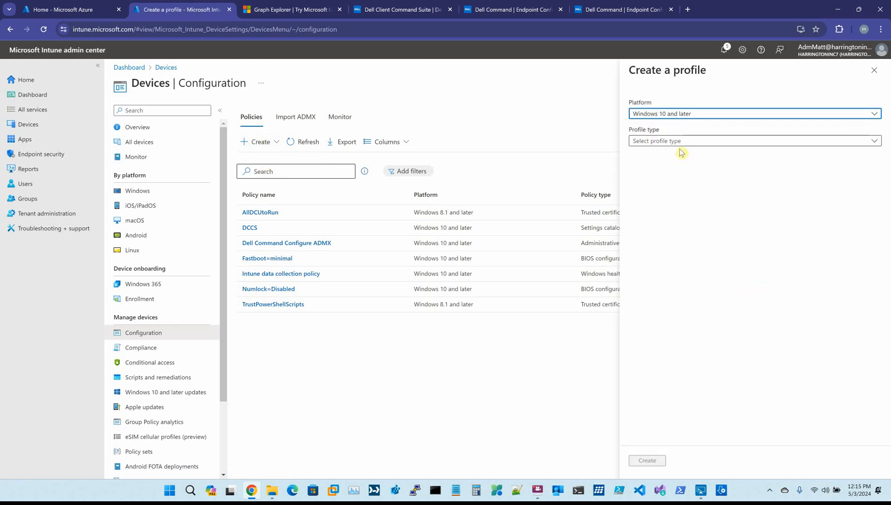
{"action": "left_click", "coordinate": [750, 140]}
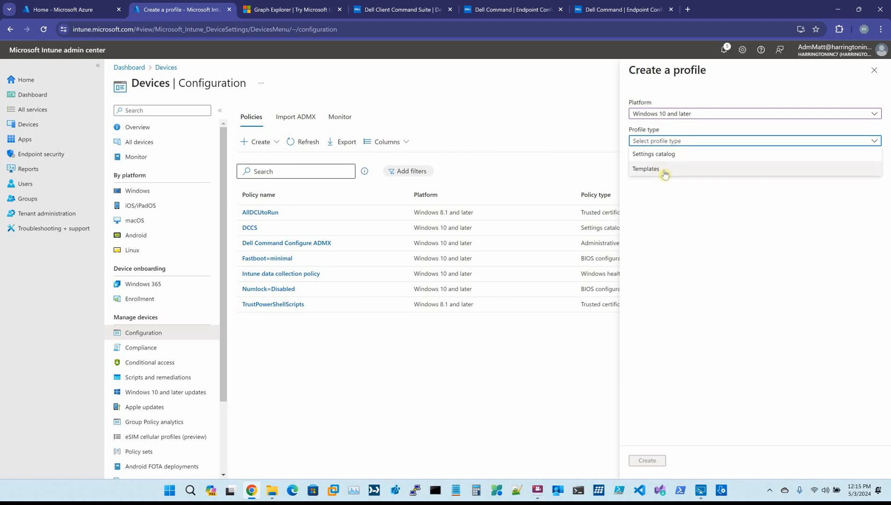
{"action": "left_click", "coordinate": [645, 168]}
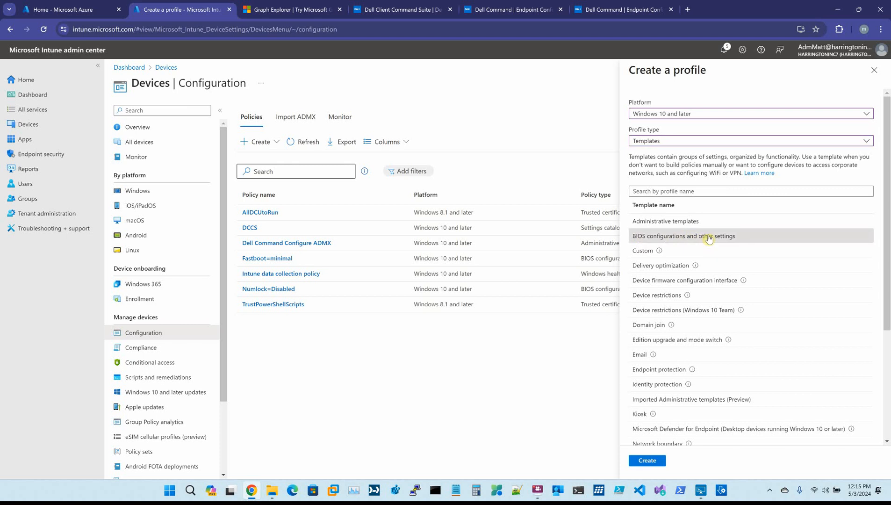
{"action": "left_click", "coordinate": [646, 460]}
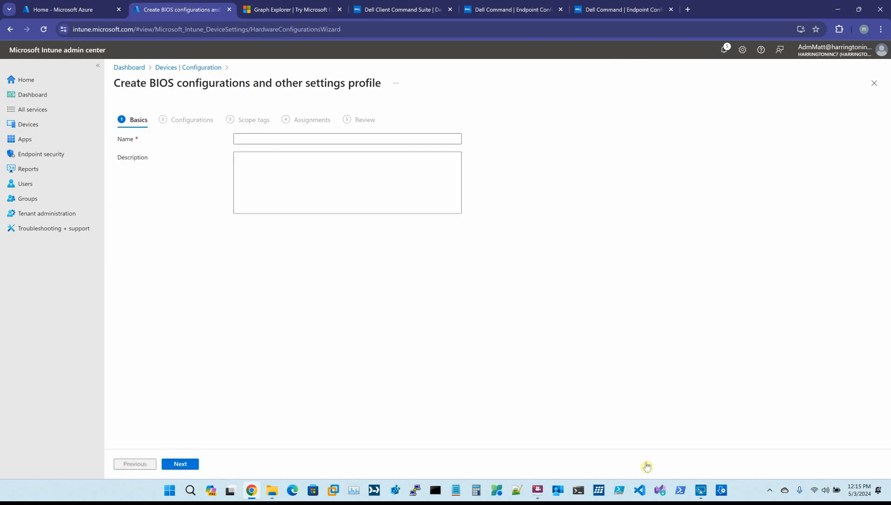
Name the profile 'Dell BIOS Test', choose Dell hardware, and browse for a configuration file
{"action": "left_click", "coordinate": [346, 139]}
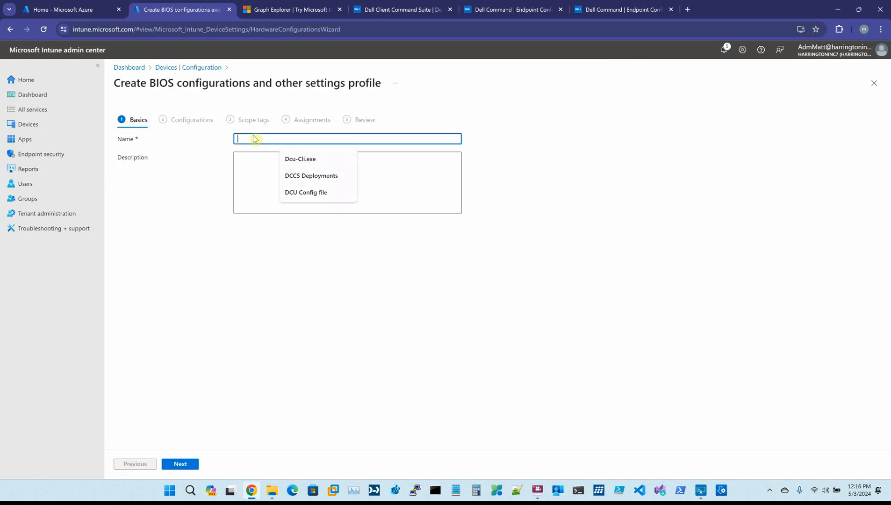
{"action": "type", "text": "Dell"}
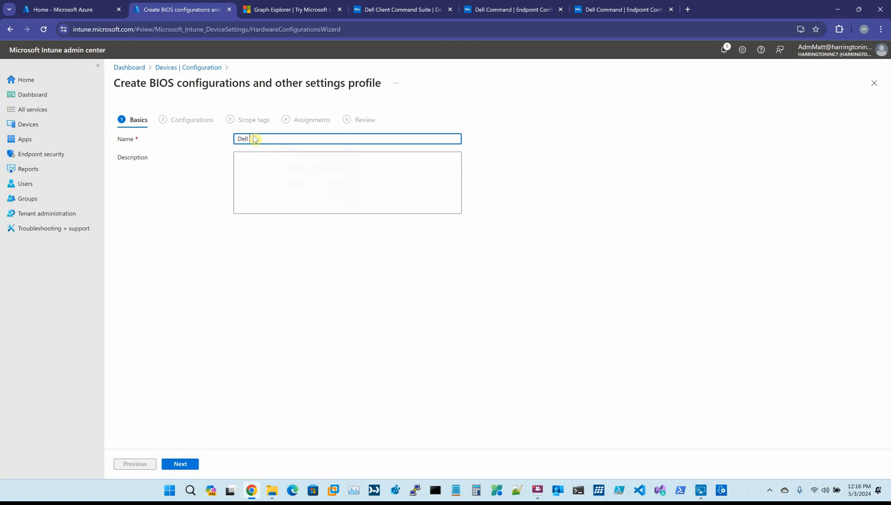
{"action": "type", "text": "BIOS Test"}
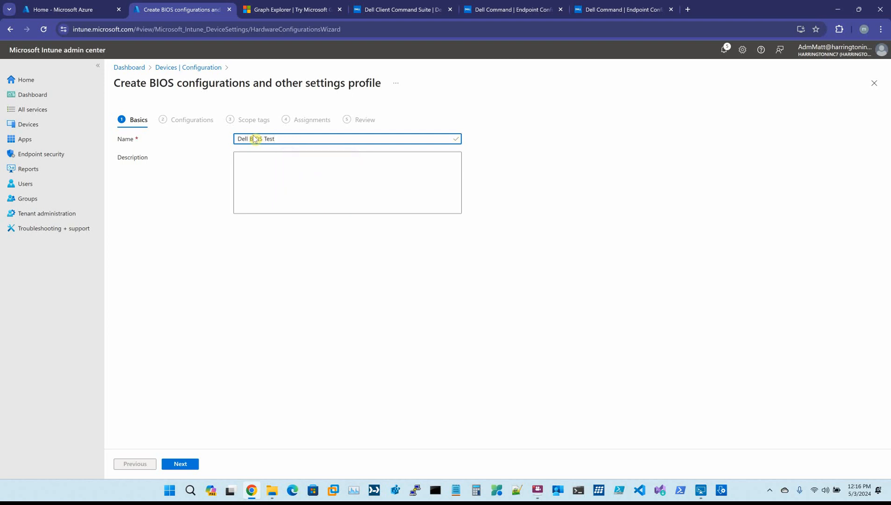
{"action": "left_click", "coordinate": [180, 463]}
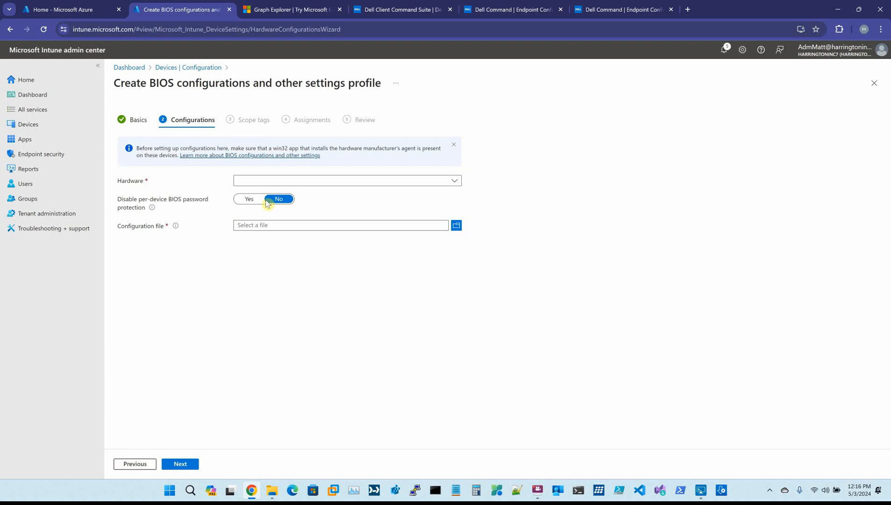
{"action": "left_click", "coordinate": [347, 180]}
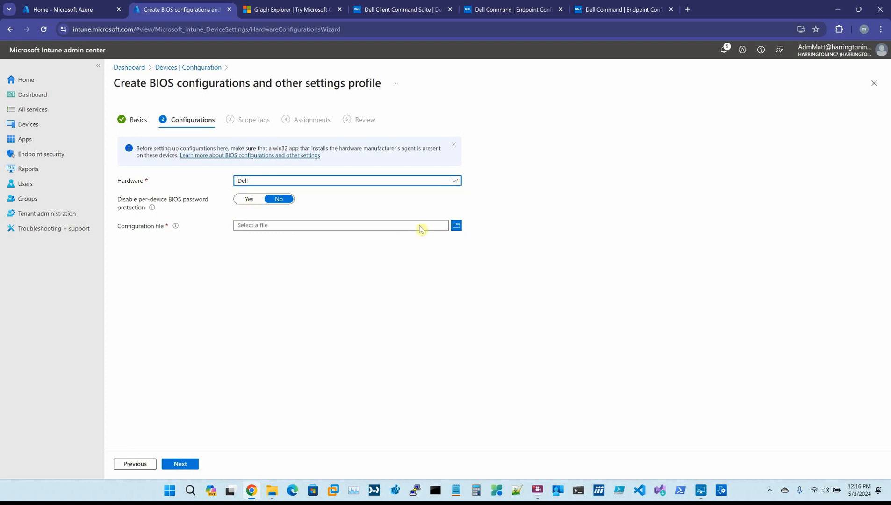
{"action": "left_click", "coordinate": [456, 226]}
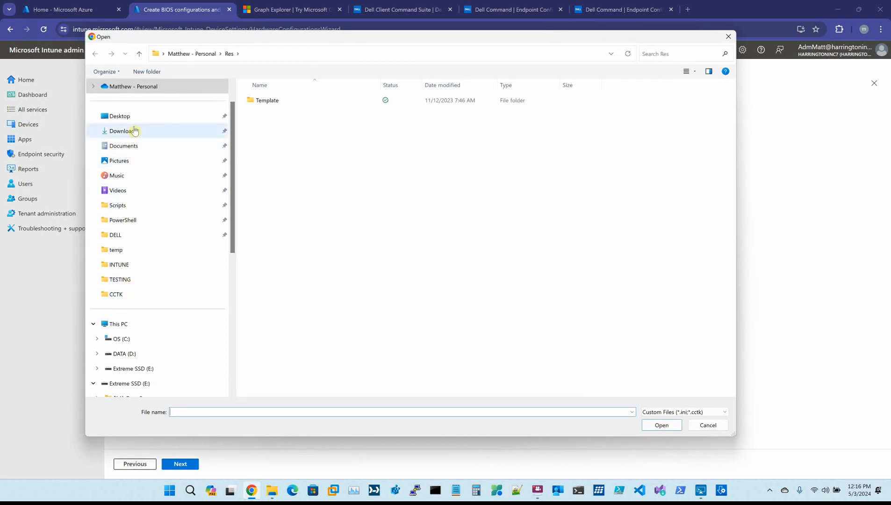
Upload EnableExpressCharge.cctk from Desktop\INTUNE\CCTK as the configuration file
{"action": "left_click", "coordinate": [119, 116]}
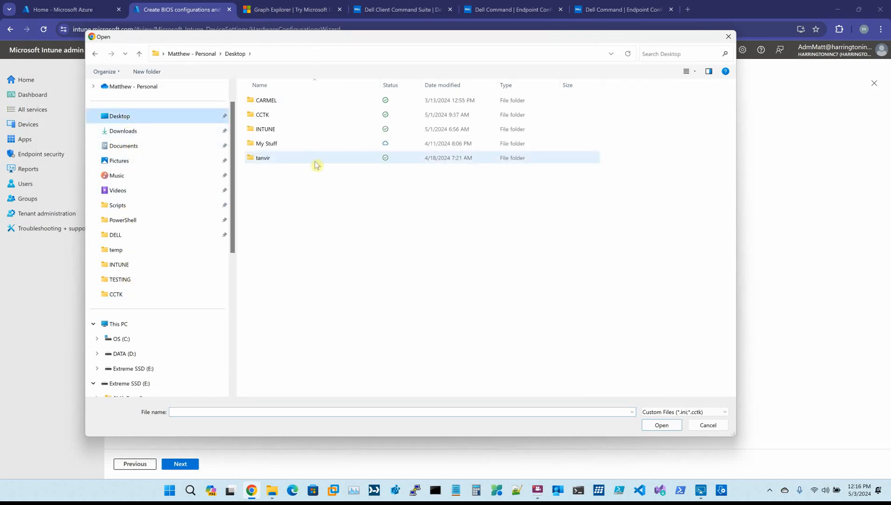
{"action": "left_click", "coordinate": [264, 129]}
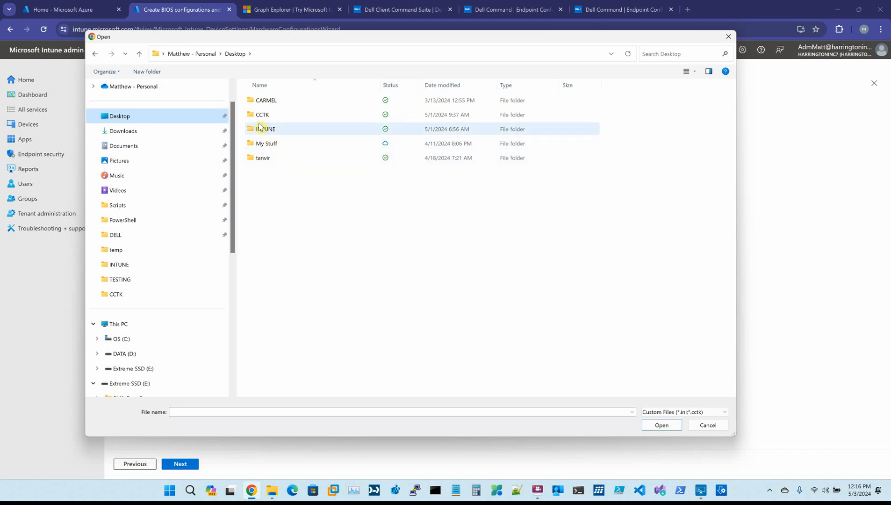
{"action": "double_click", "coordinate": [265, 129]}
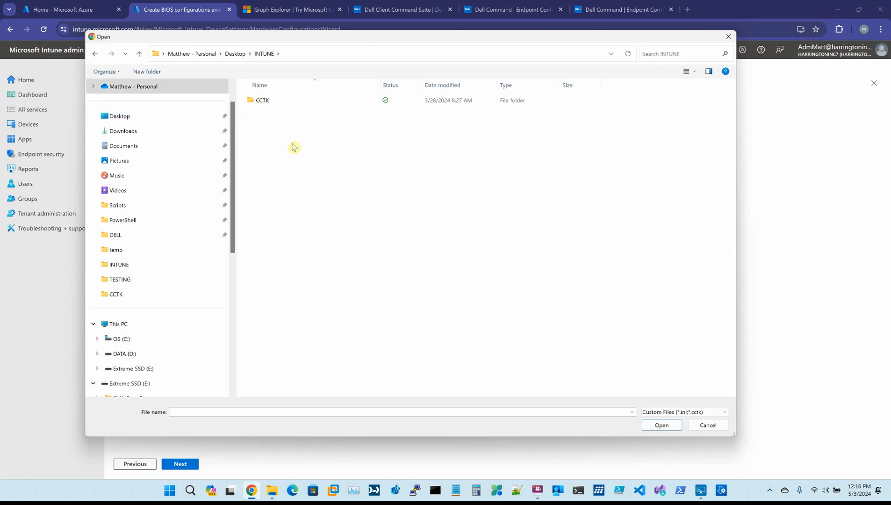
{"action": "double_click", "coordinate": [260, 100]}
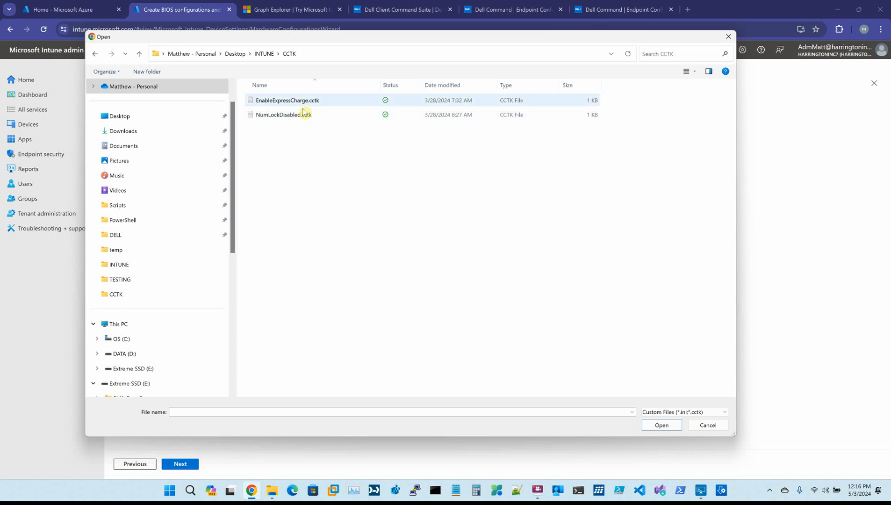
{"action": "left_click", "coordinate": [287, 100]}
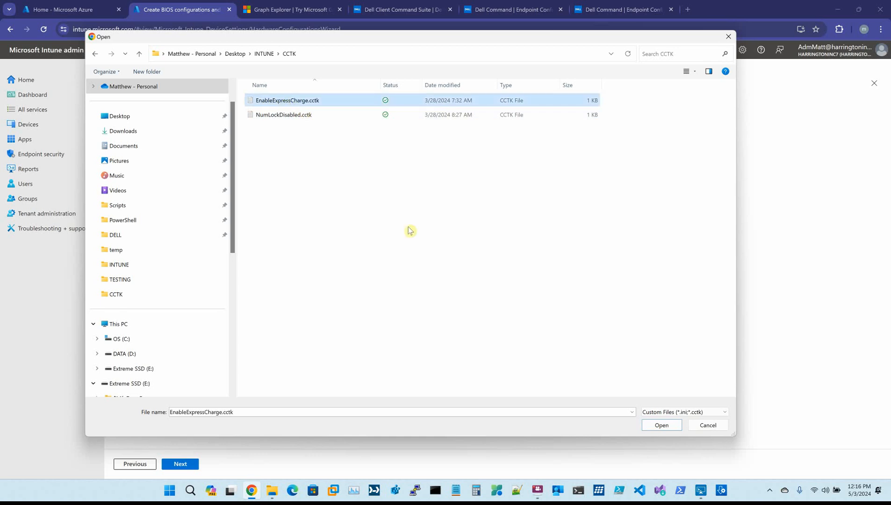
{"action": "left_click", "coordinate": [661, 425]}
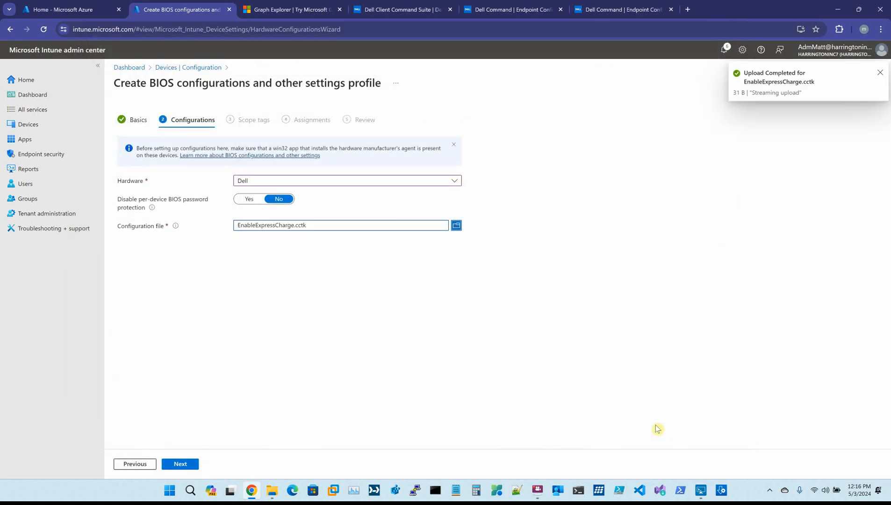
{"action": "mouse_move", "coordinate": [354, 262]}
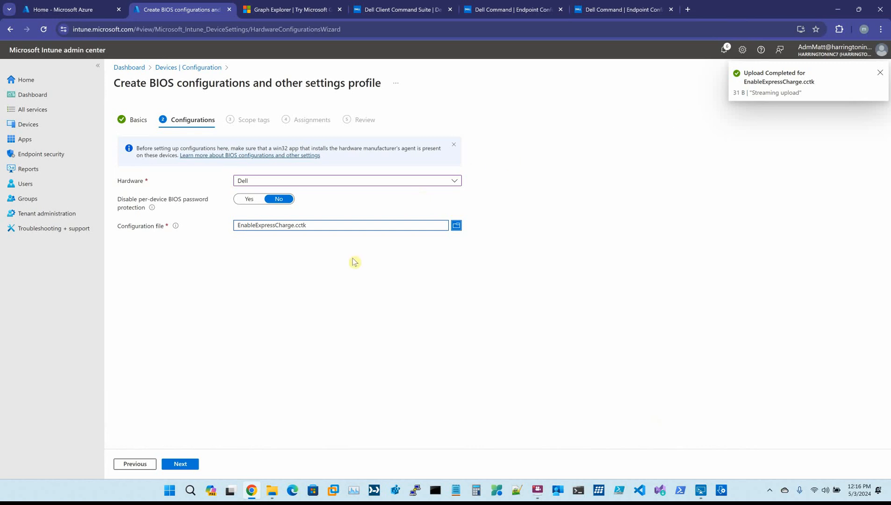
{"action": "mouse_move", "coordinate": [795, 84]}
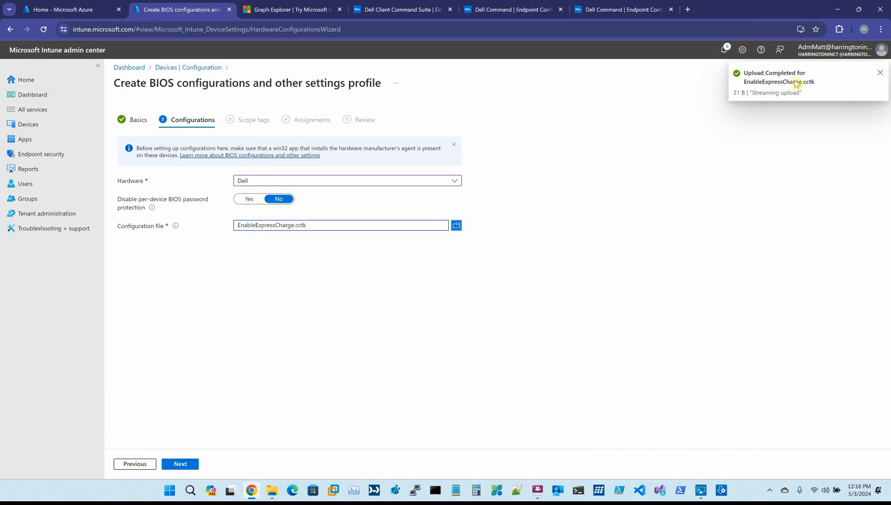
{"action": "mouse_move", "coordinate": [268, 208]}
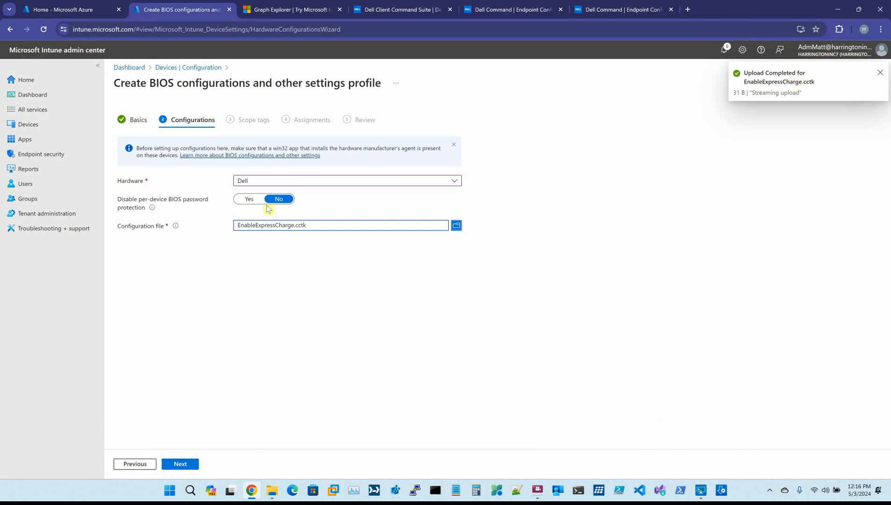
{"action": "mouse_move", "coordinate": [263, 215]}
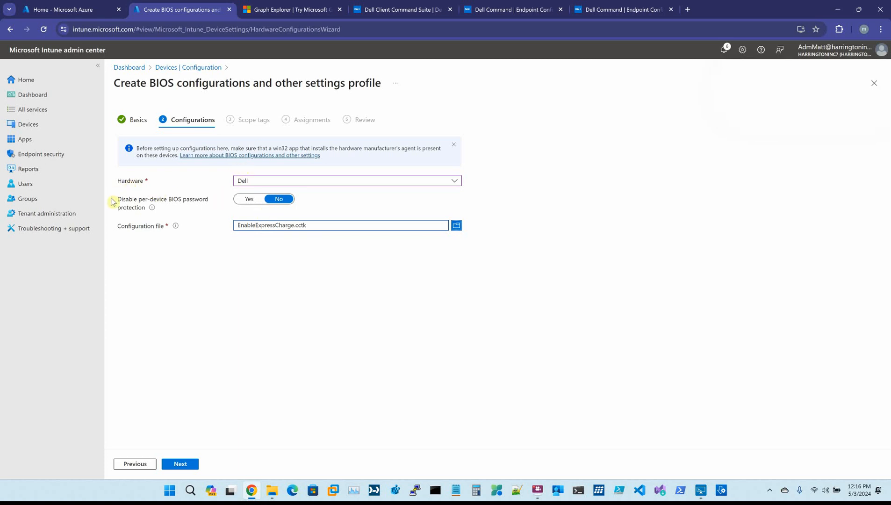
{"action": "mouse_move", "coordinate": [226, 271]}
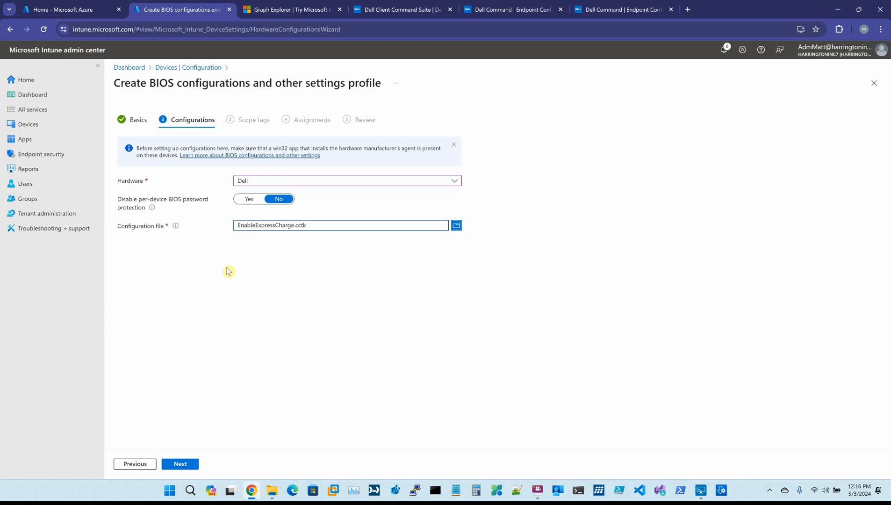
{"action": "mouse_move", "coordinate": [136, 85]}
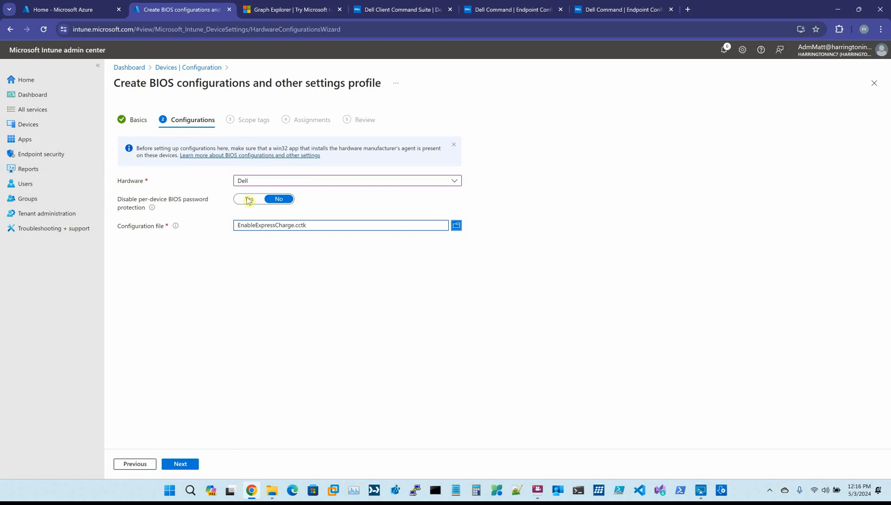
Set 'Disable per-device BIOS password protection' to No, then close the wizard unsaved
{"action": "left_click", "coordinate": [248, 198]}
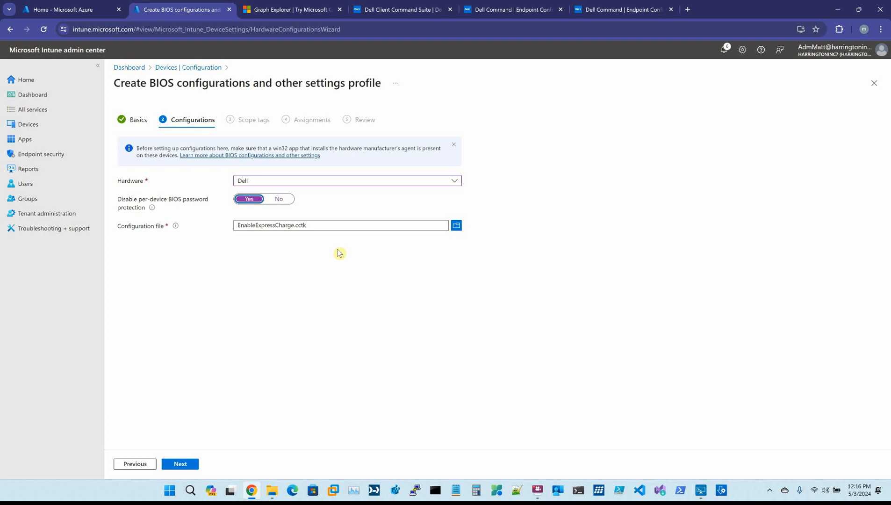
{"action": "mouse_move", "coordinate": [279, 202]}
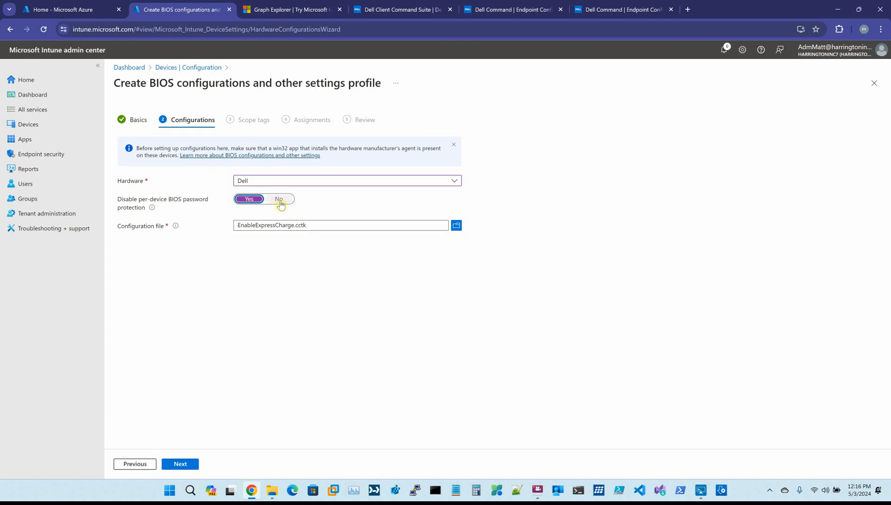
{"action": "left_click", "coordinate": [279, 200]}
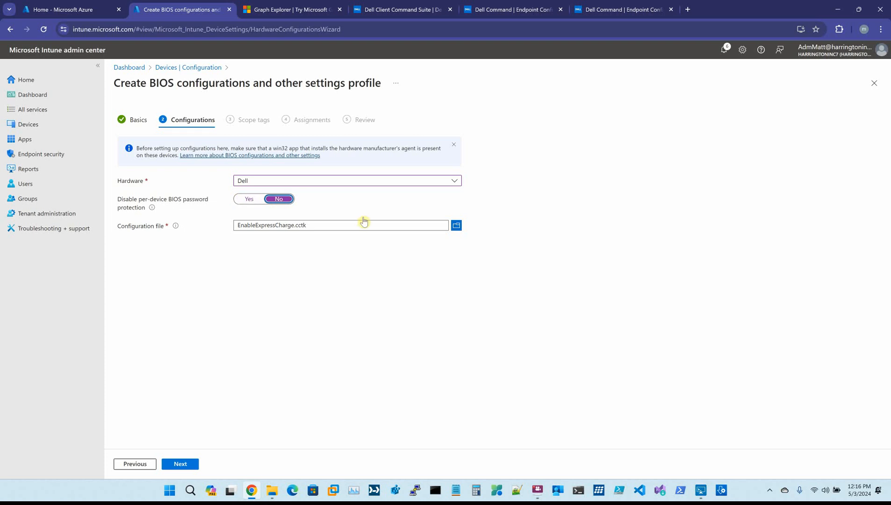
{"action": "mouse_move", "coordinate": [456, 225]}
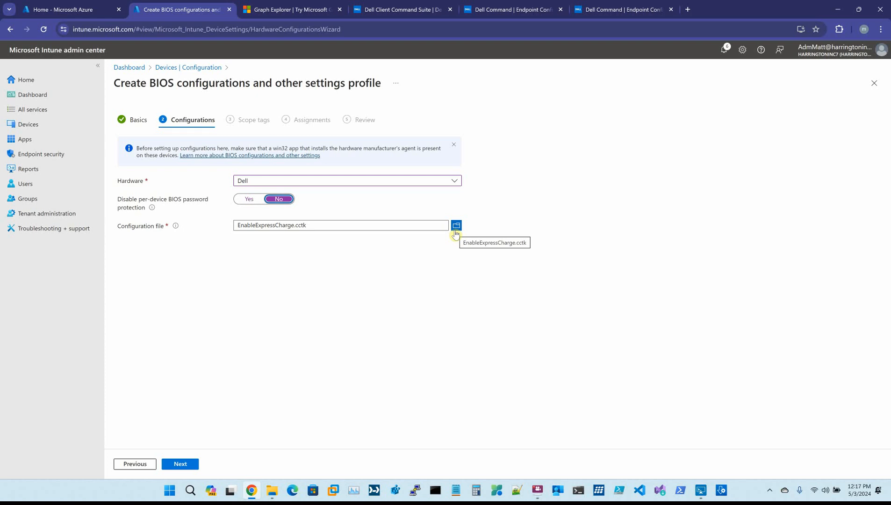
{"action": "mouse_move", "coordinate": [321, 185]}
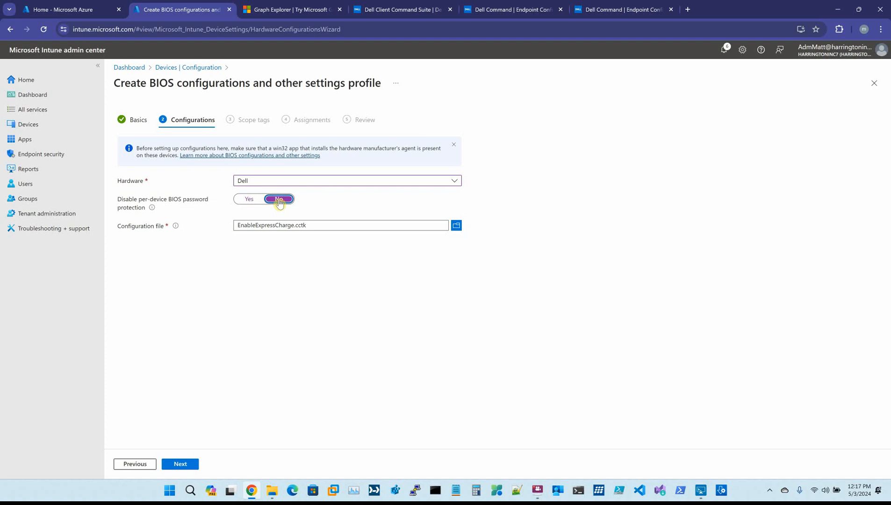
{"action": "mouse_move", "coordinate": [263, 284]}
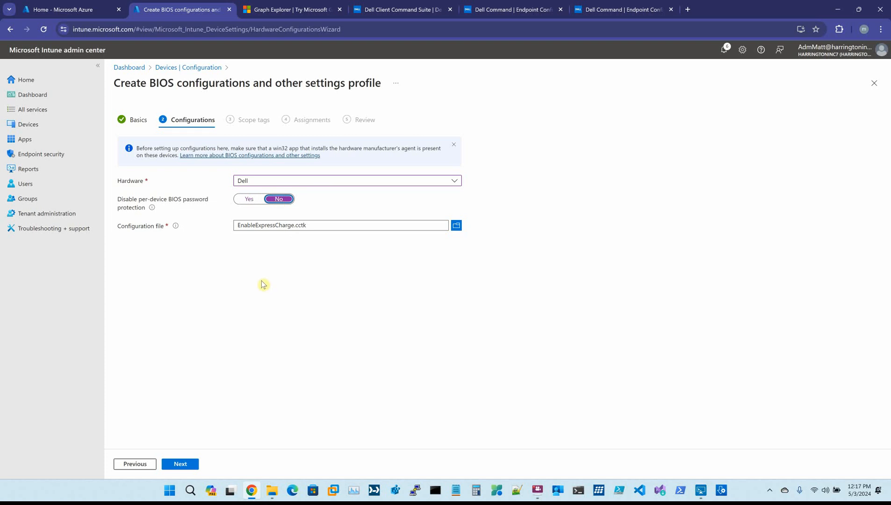
{"action": "mouse_move", "coordinate": [135, 464]}
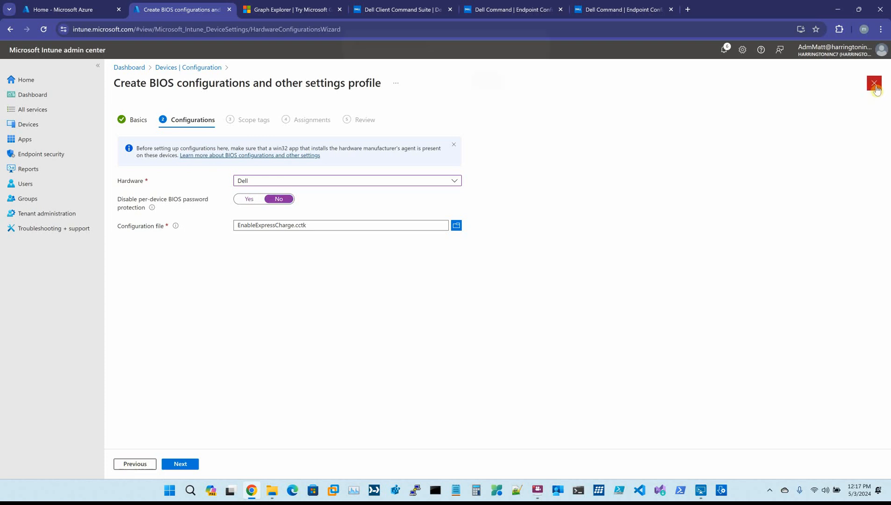
{"action": "left_click", "coordinate": [874, 84]}
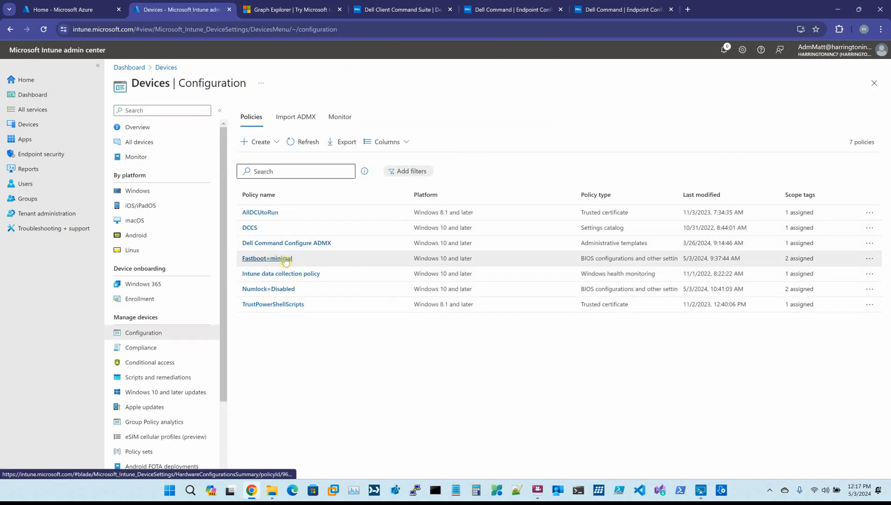
Check the Fastboot=minimal profile's password protection property, then switch to Graph Explorer
{"action": "left_click", "coordinate": [267, 258]}
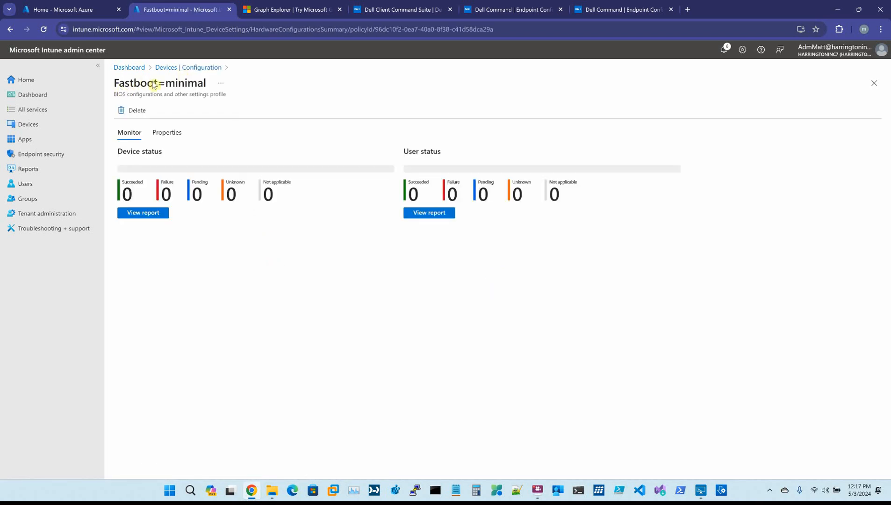
{"action": "left_click", "coordinate": [167, 133]}
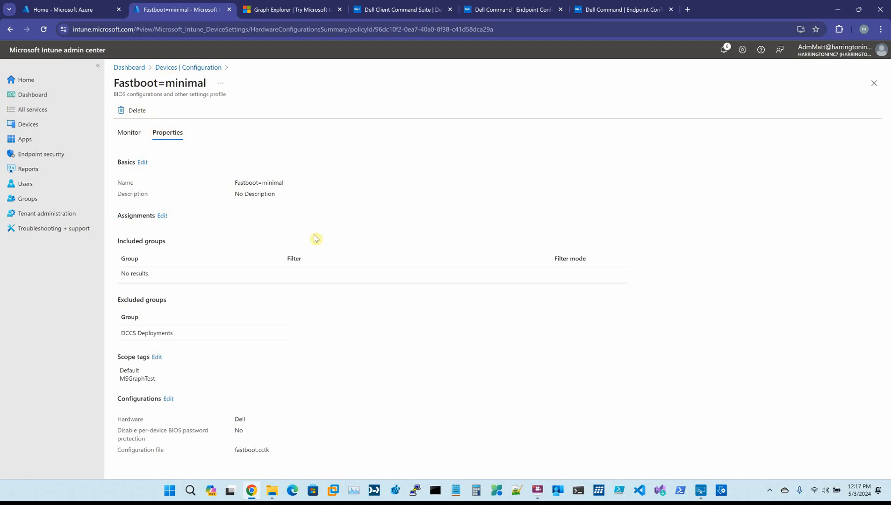
{"action": "mouse_move", "coordinate": [148, 432]}
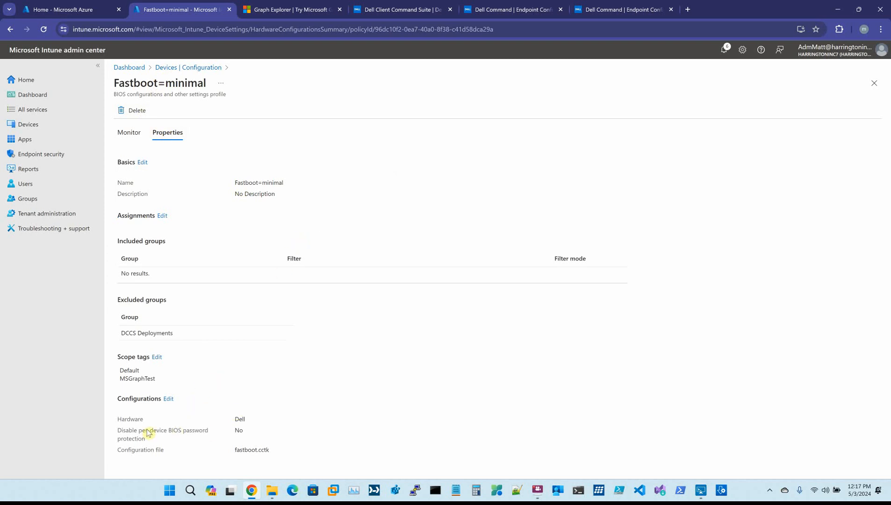
{"action": "double_click", "coordinate": [162, 430]}
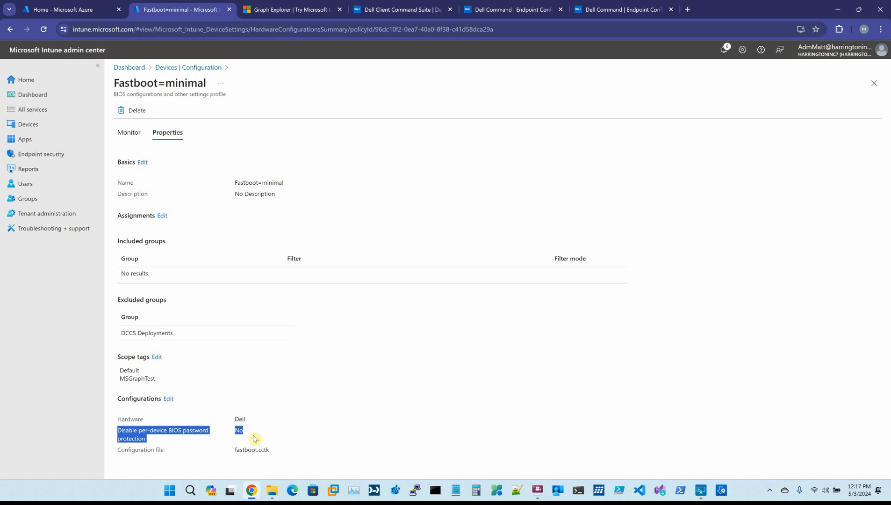
{"action": "mouse_move", "coordinate": [491, 346]}
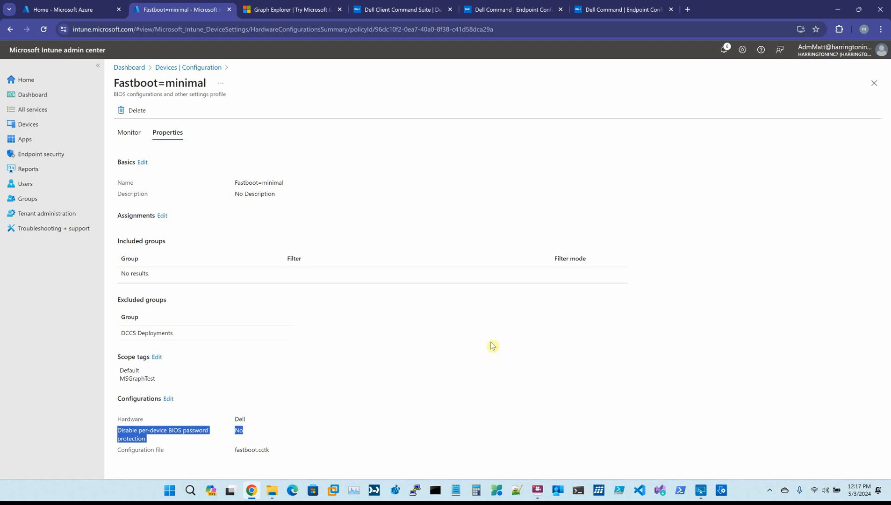
{"action": "mouse_move", "coordinate": [402, 9]}
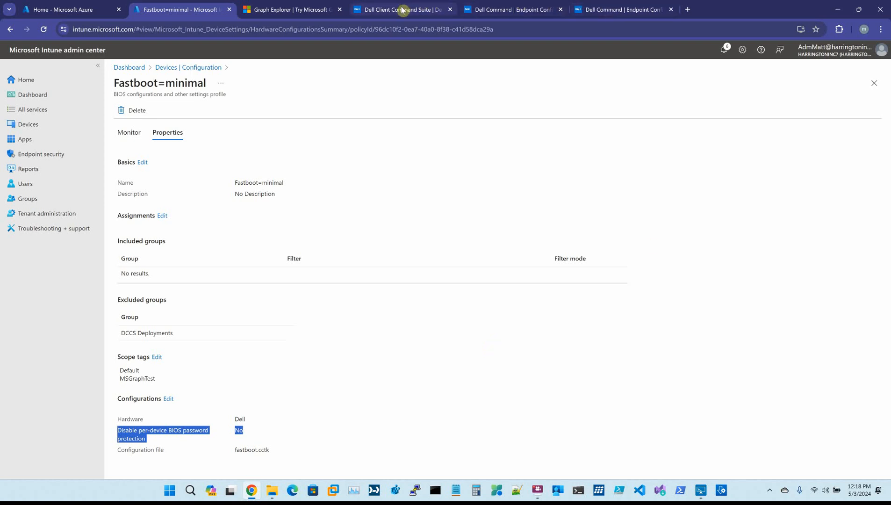
{"action": "left_click", "coordinate": [290, 8]}
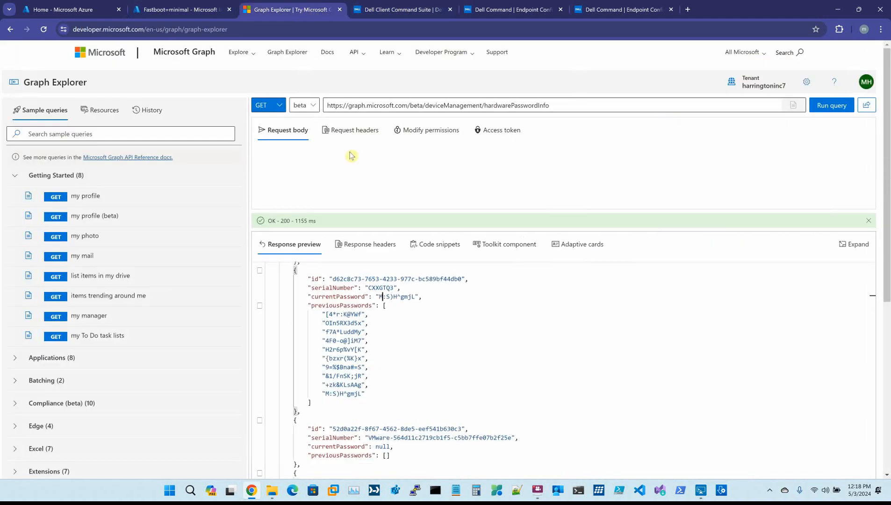
{"action": "mouse_move", "coordinate": [491, 120]}
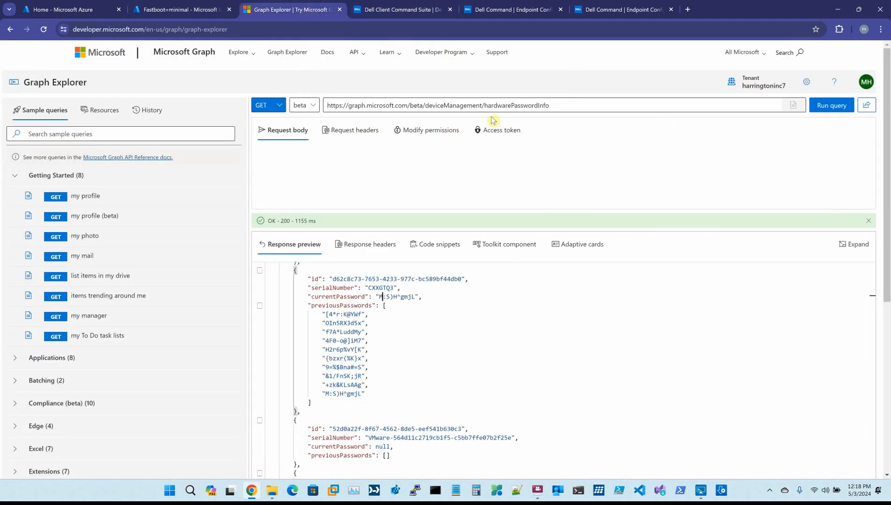
Rerun the hardwarePasswordInfo query and compare CXXGTQ3's current password with its previous passwords
{"action": "left_click", "coordinate": [149, 29]}
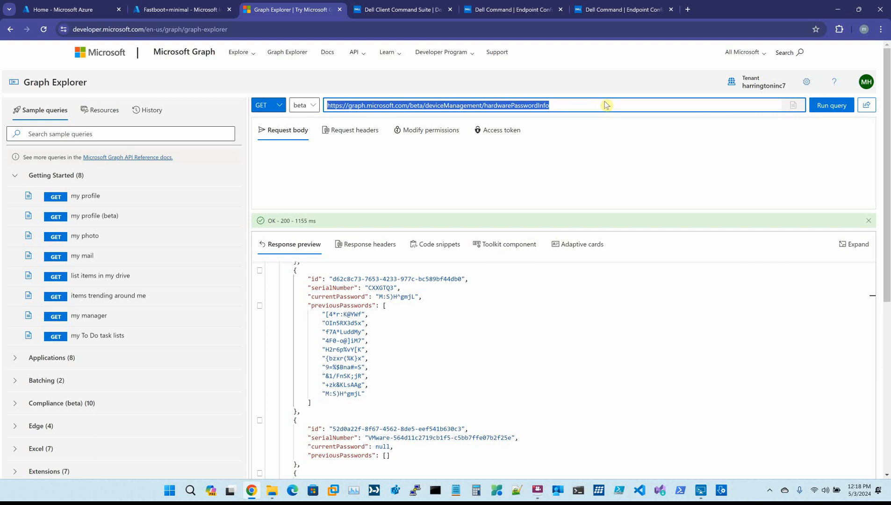
{"action": "mouse_move", "coordinate": [609, 144]}
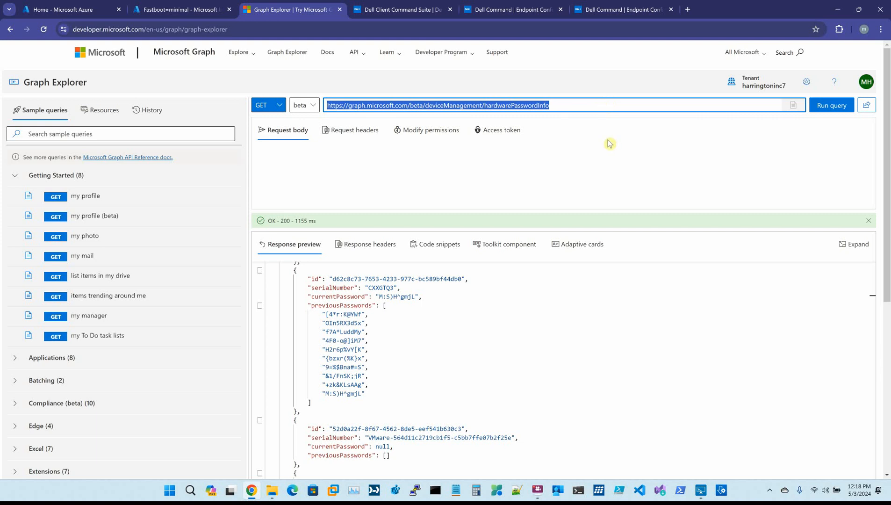
{"action": "left_click", "coordinate": [425, 105]}
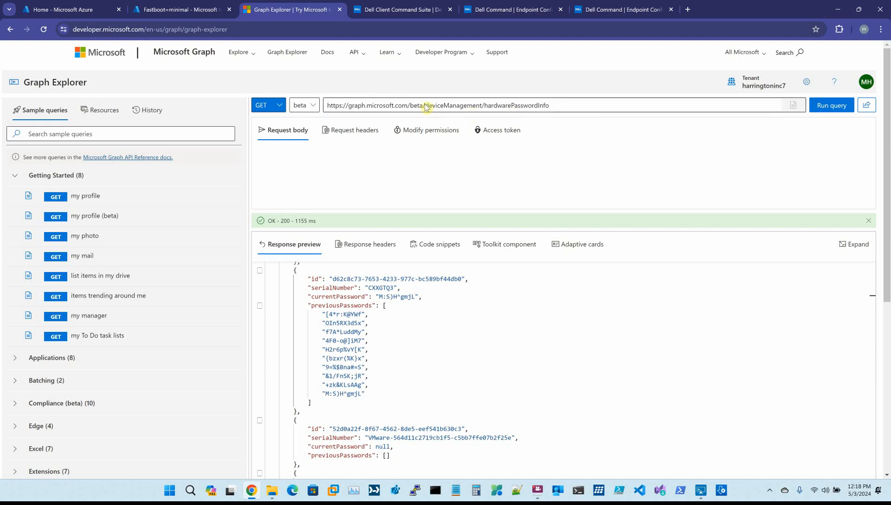
{"action": "mouse_move", "coordinate": [481, 108]}
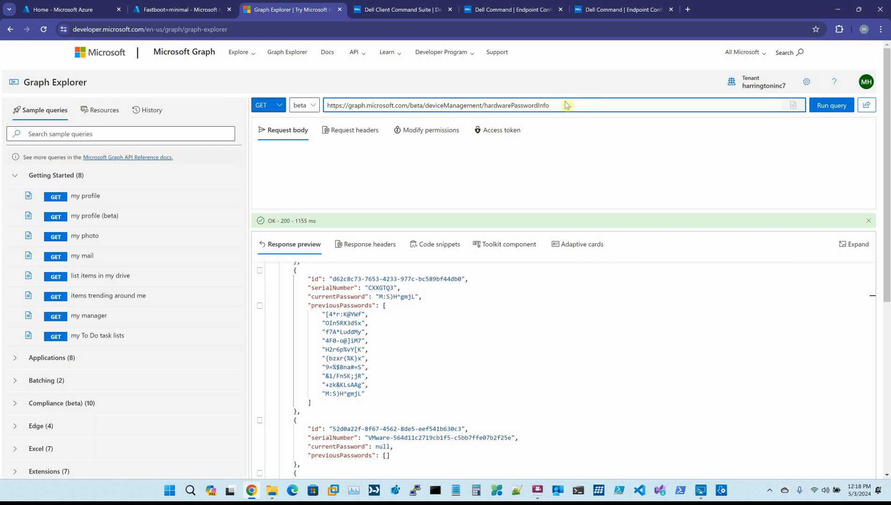
{"action": "scroll", "scroll_direction": "up", "scroll_amount": 3}
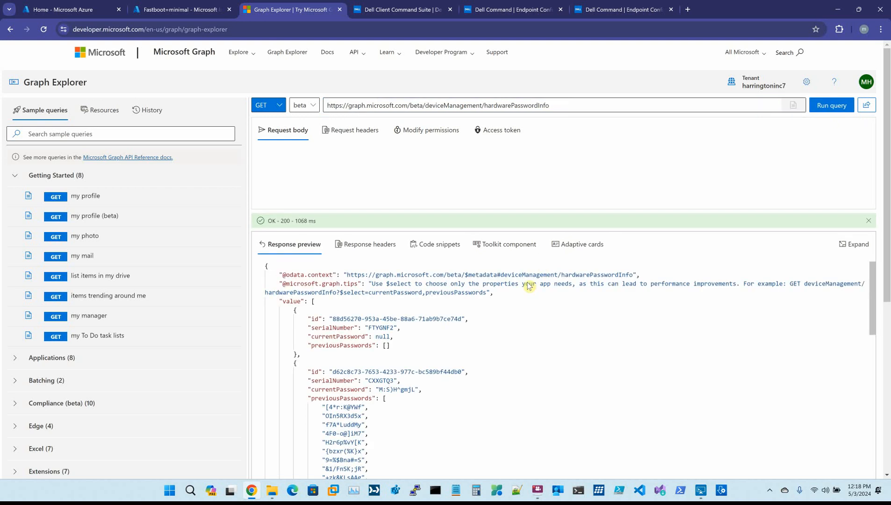
{"action": "scroll", "scroll_direction": "down", "scroll_amount": 3}
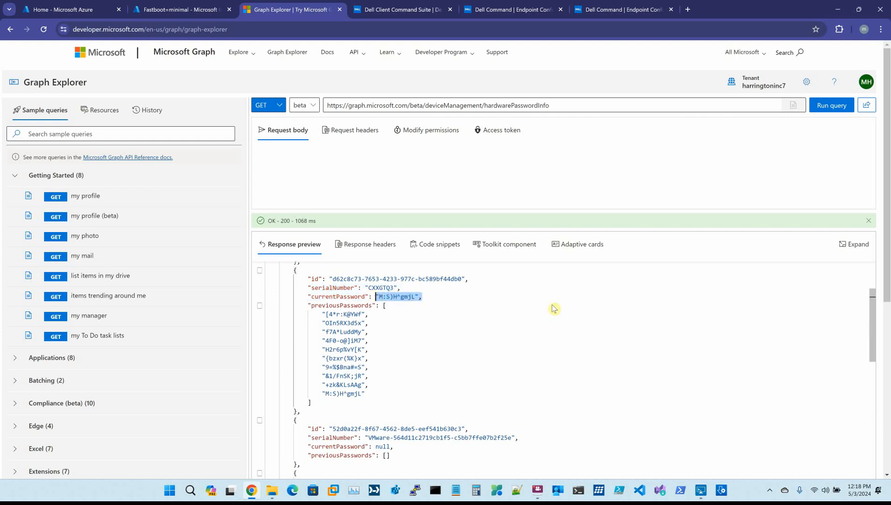
{"action": "mouse_move", "coordinate": [556, 308]}
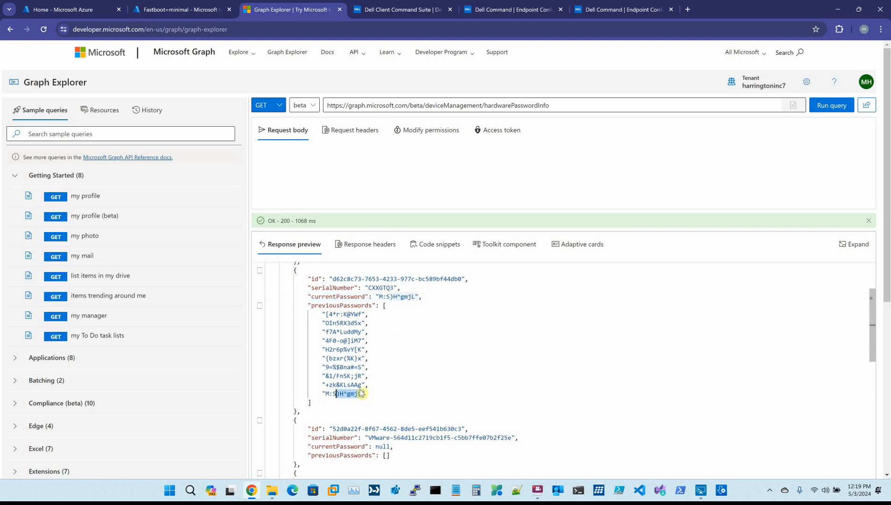
{"action": "double_click", "coordinate": [340, 392]}
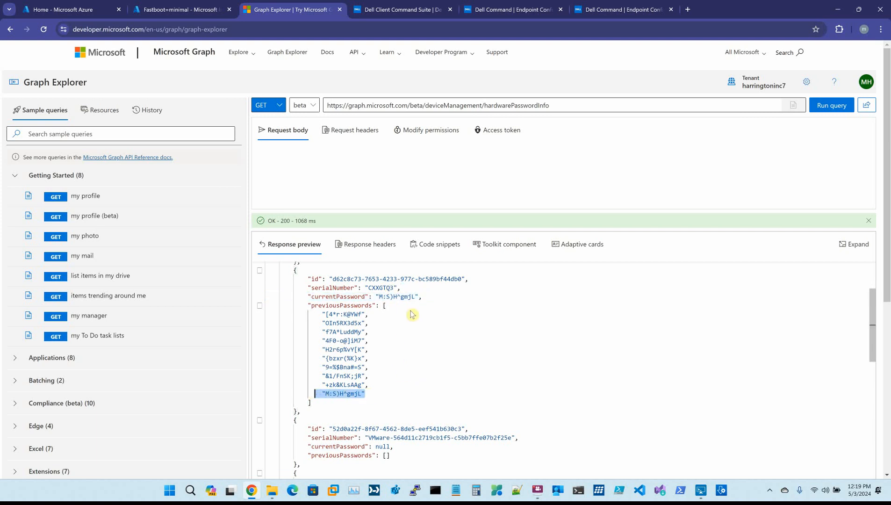
{"action": "mouse_move", "coordinate": [181, 9]}
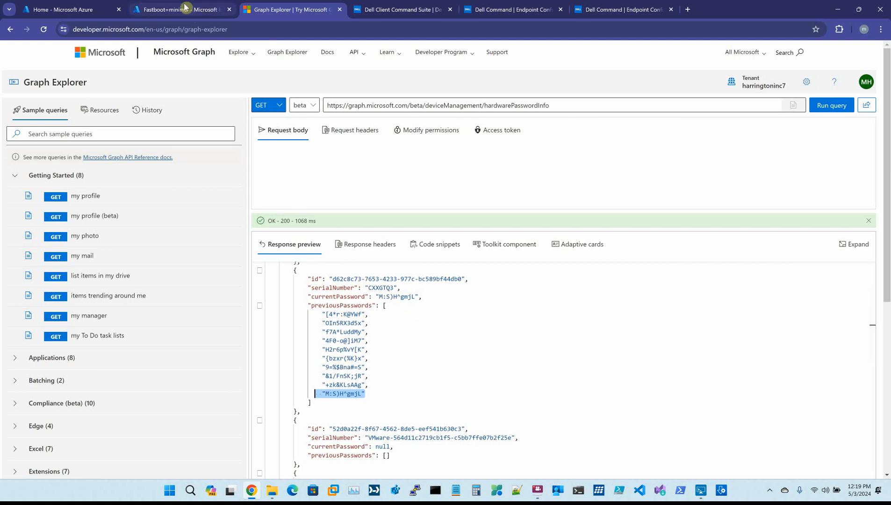
{"action": "left_click", "coordinate": [181, 9]}
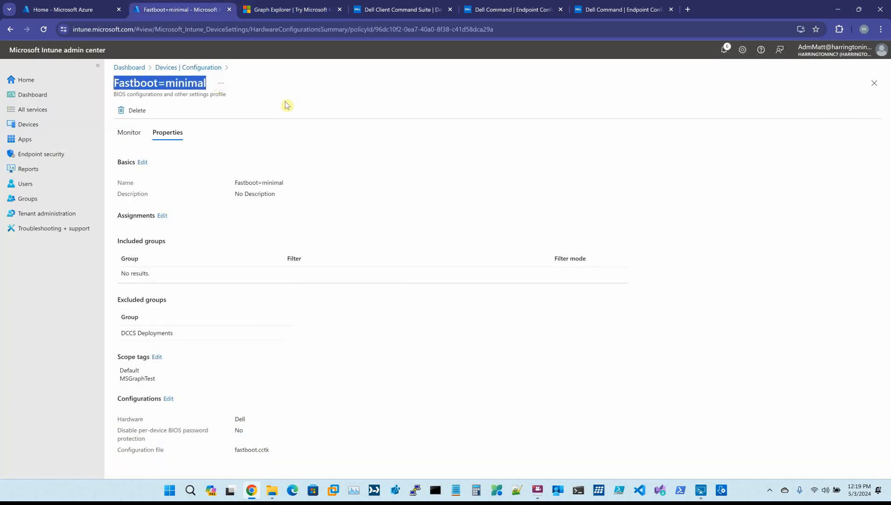
{"action": "mouse_move", "coordinate": [148, 444]}
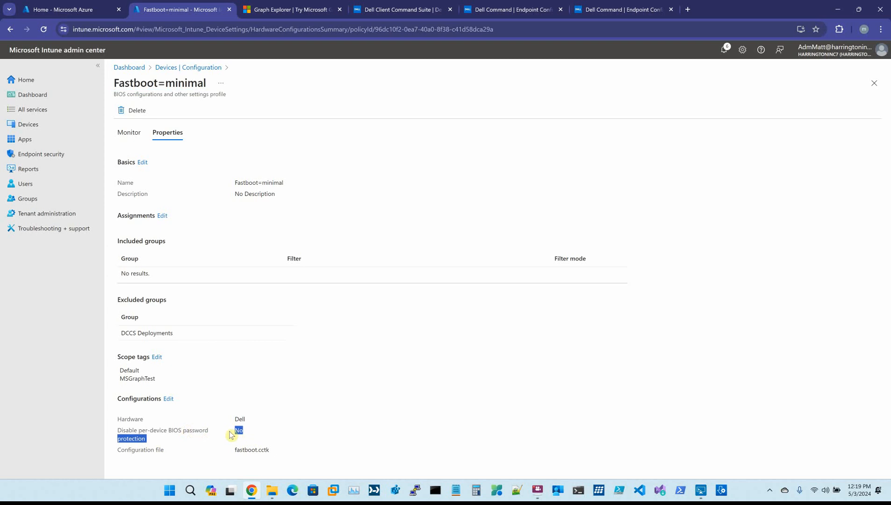
{"action": "mouse_move", "coordinate": [384, 399]}
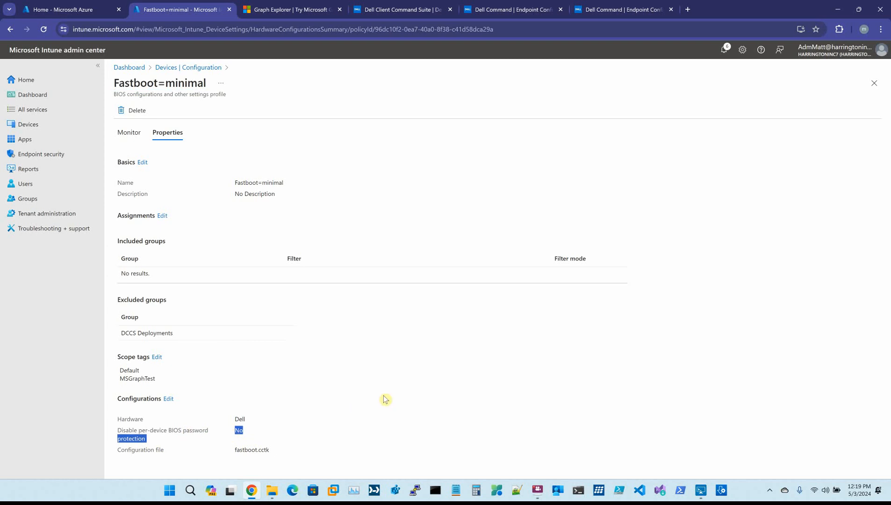
{"action": "mouse_move", "coordinate": [167, 225]}
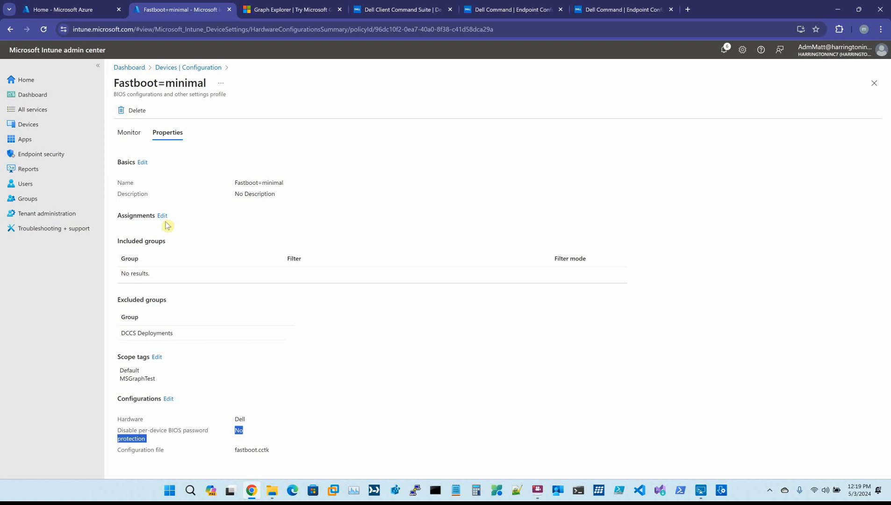
Open the Numlock=Disabled profile's Properties, where password protection is disabled (Yes)
{"action": "left_click", "coordinate": [188, 67]}
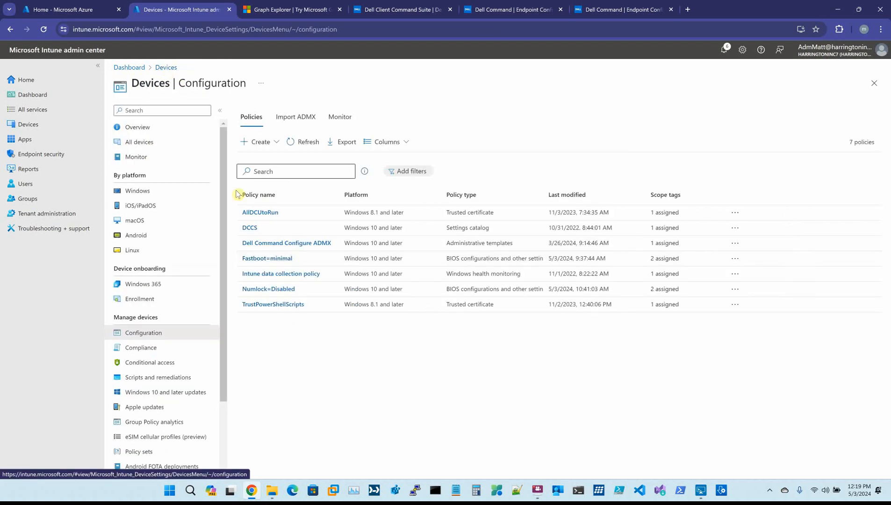
{"action": "left_click", "coordinate": [268, 288]}
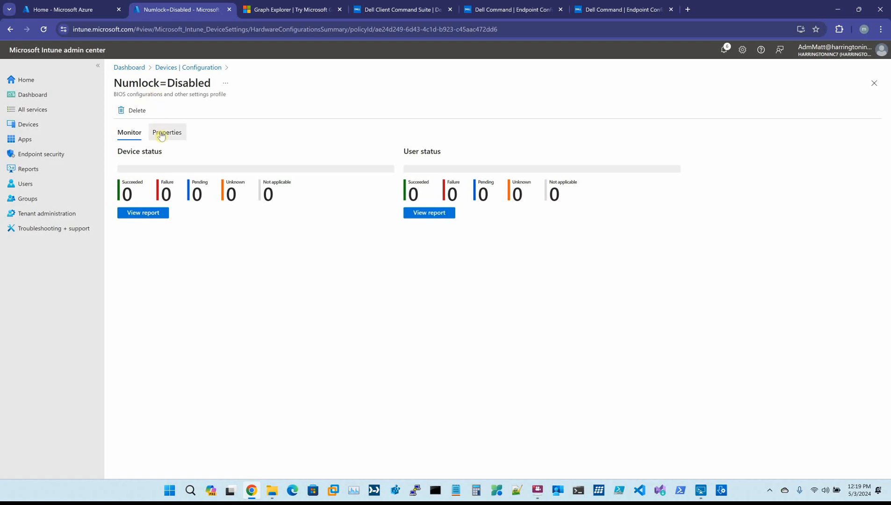
{"action": "left_click", "coordinate": [167, 132]}
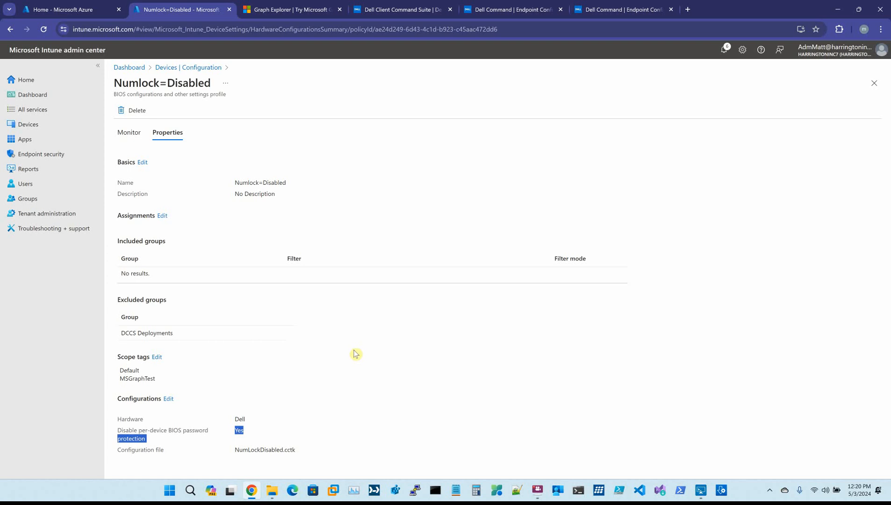
{"action": "mouse_move", "coordinate": [336, 329]}
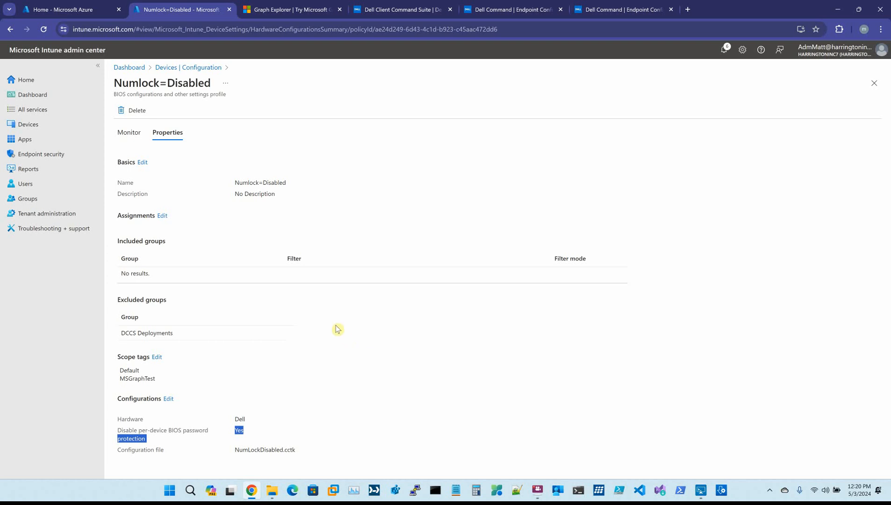
{"action": "mouse_move", "coordinate": [324, 221]}
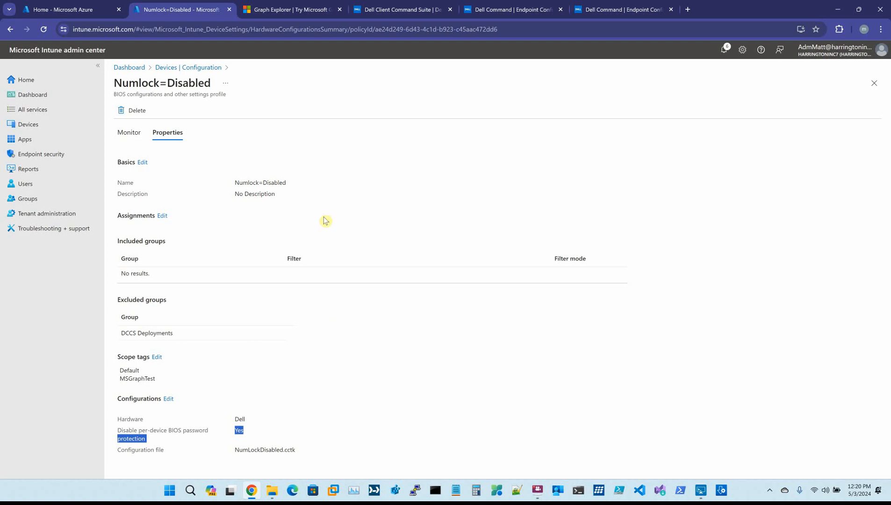
{"action": "mouse_move", "coordinate": [378, 17]}
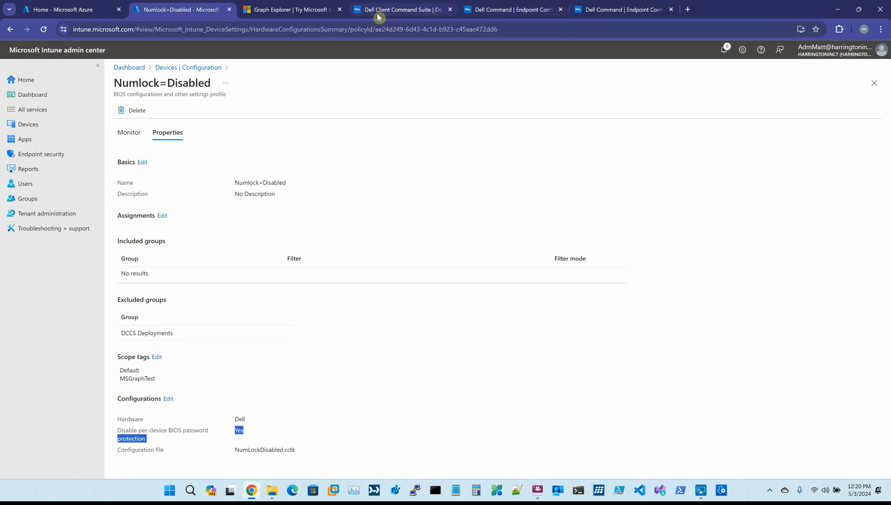
Highlight CXXGTQ3's previous BIOS password entries and the previousPasswords field in the results
{"action": "left_click", "coordinate": [290, 9]}
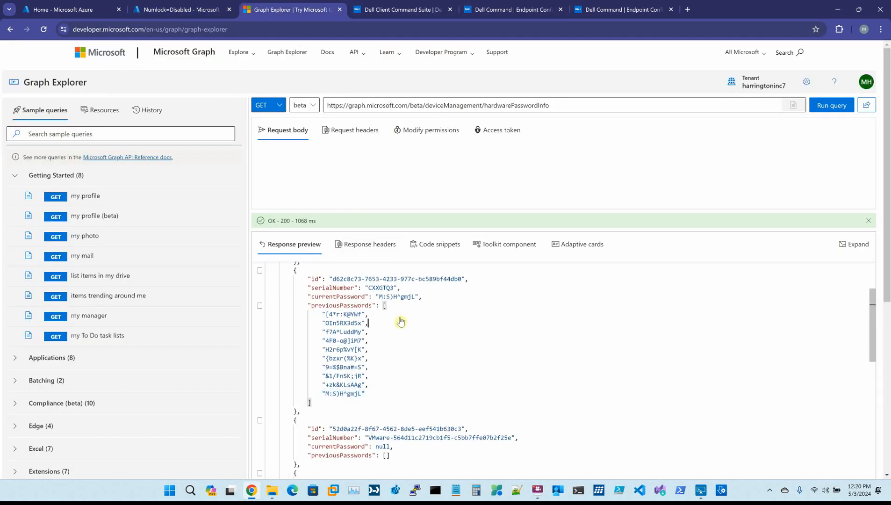
{"action": "double_click", "coordinate": [338, 296]}
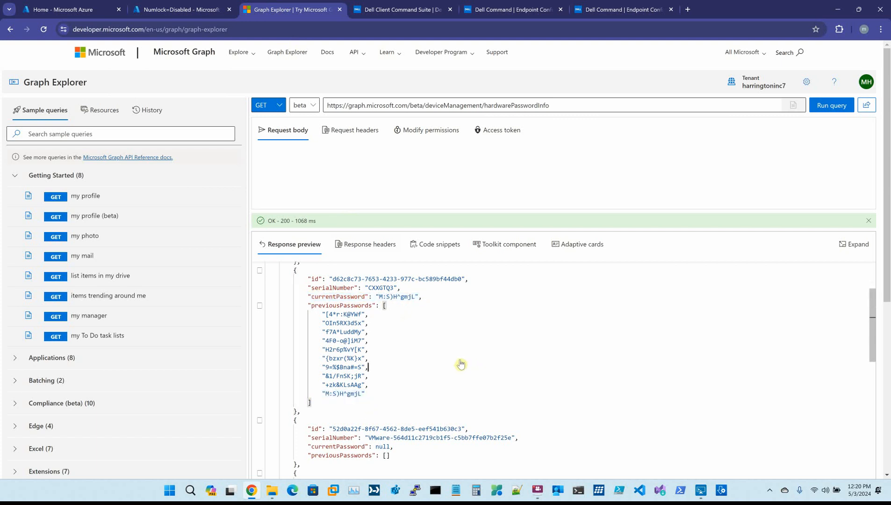
{"action": "double_click", "coordinate": [343, 393]}
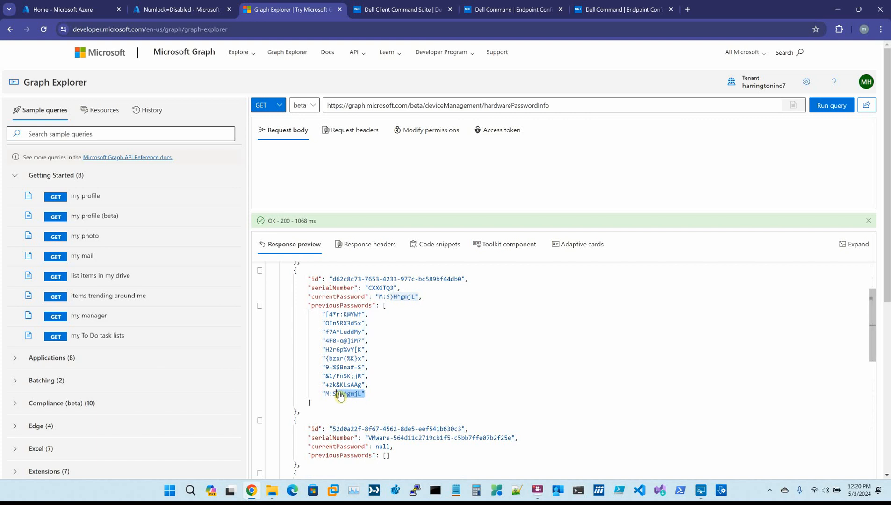
{"action": "mouse_move", "coordinate": [512, 368]}
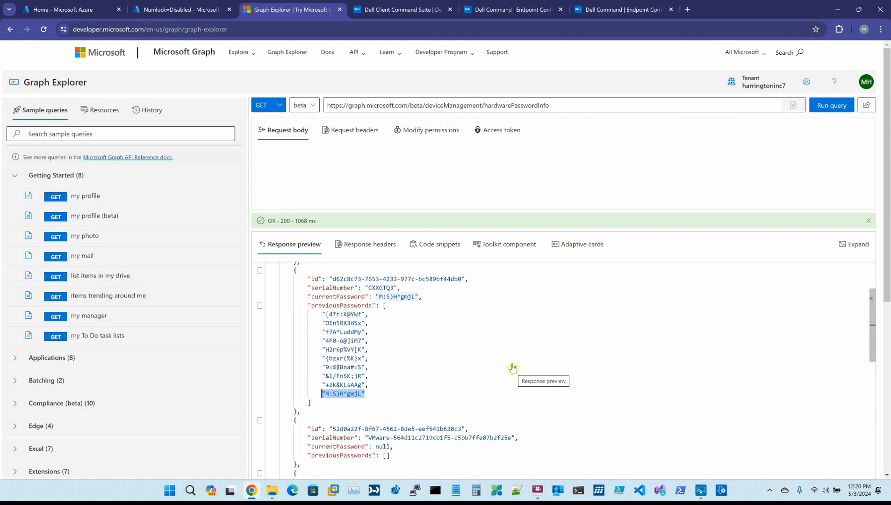
{"action": "mouse_move", "coordinate": [435, 297]}
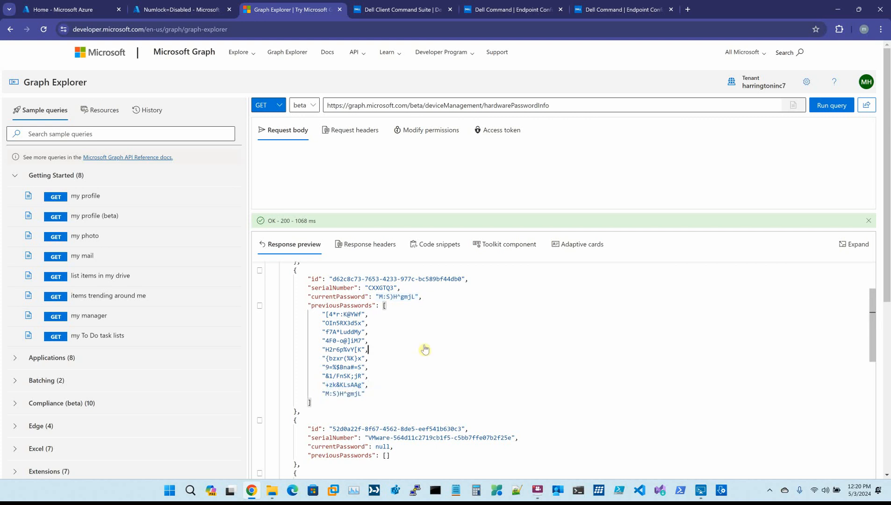
{"action": "mouse_move", "coordinate": [404, 321]}
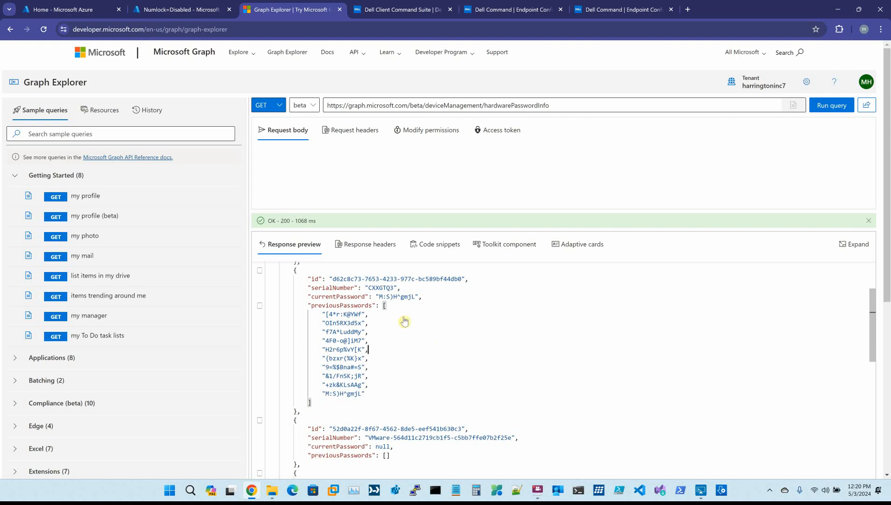
{"action": "double_click", "coordinate": [398, 296]}
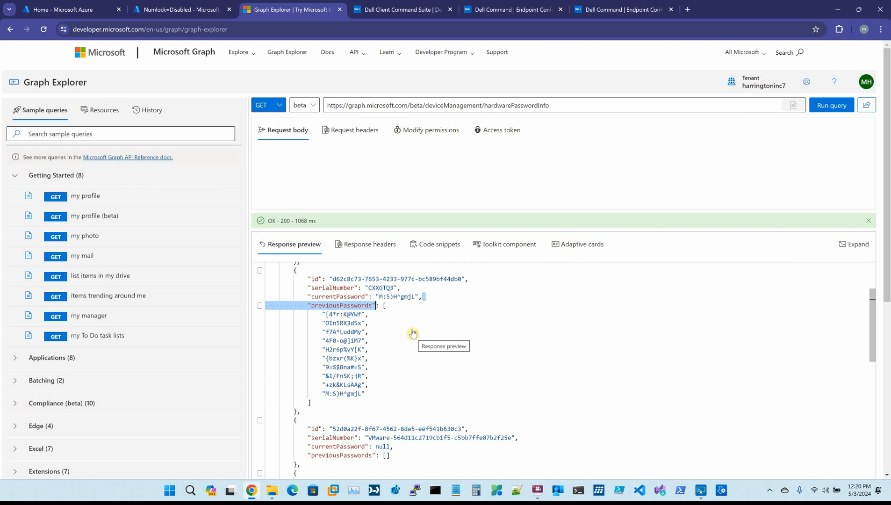
{"action": "mouse_move", "coordinate": [363, 155]}
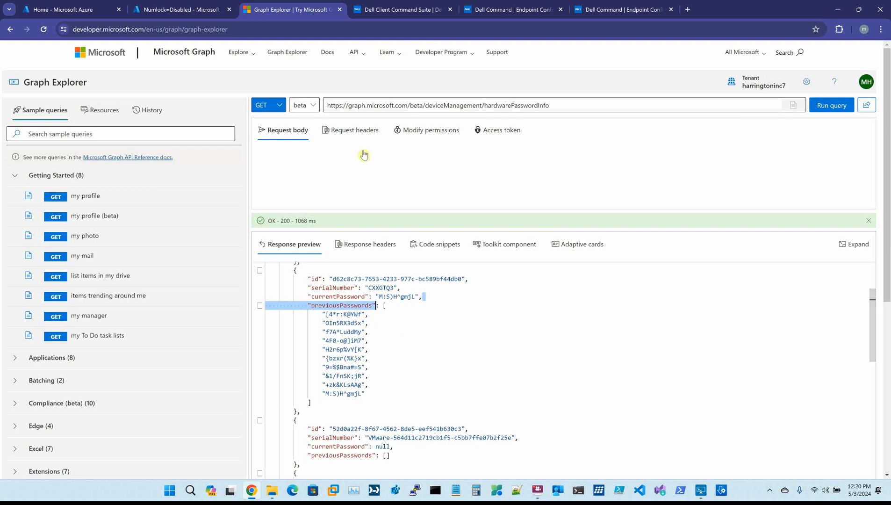
Open the Fastboot=minimal profile's Properties from the configuration profiles list, then return to Graph Explorer
{"action": "left_click", "coordinate": [181, 9]}
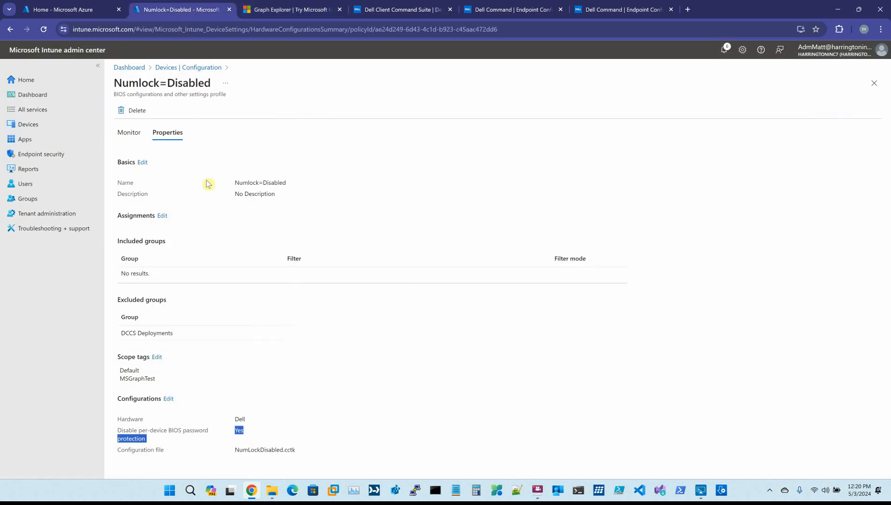
{"action": "mouse_move", "coordinate": [162, 114]}
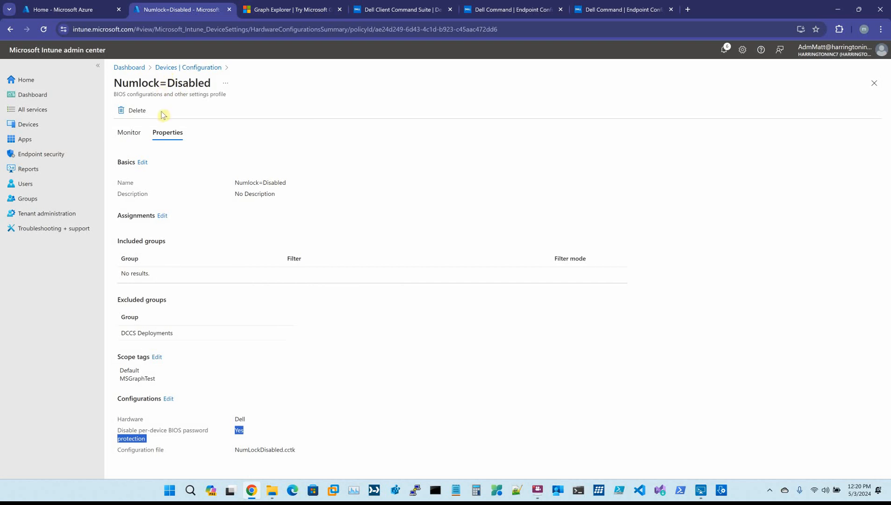
{"action": "left_click", "coordinate": [188, 67]}
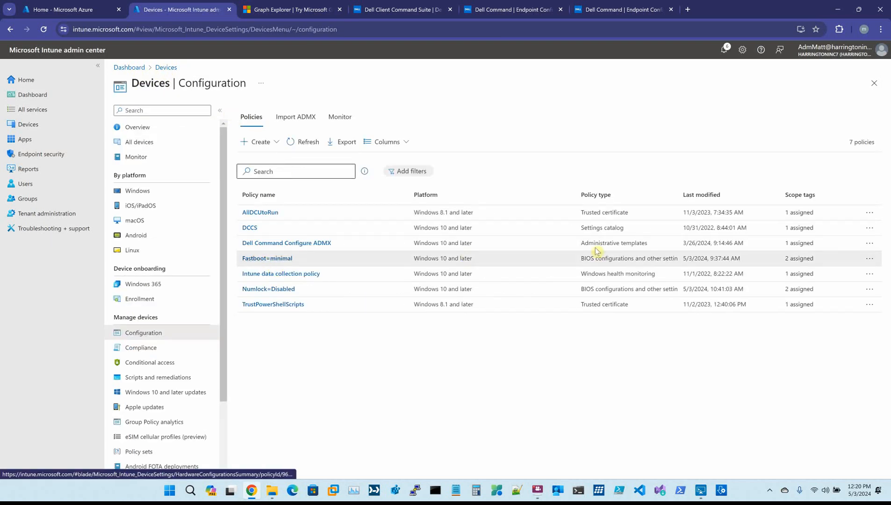
{"action": "mouse_move", "coordinate": [680, 278]}
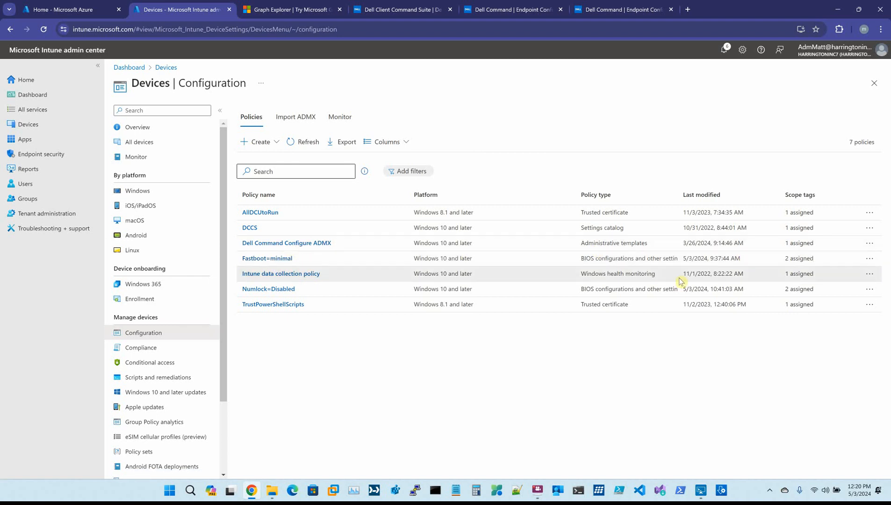
{"action": "mouse_move", "coordinate": [289, 267]}
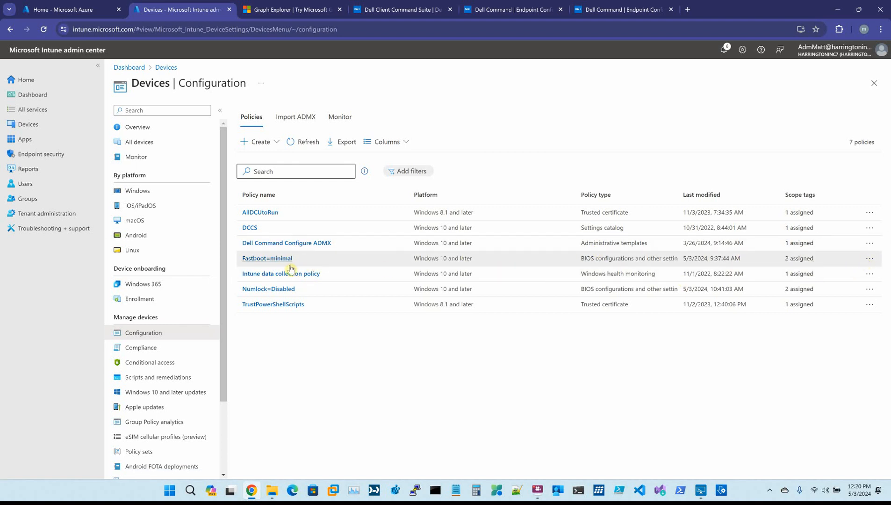
{"action": "left_click", "coordinate": [267, 258]}
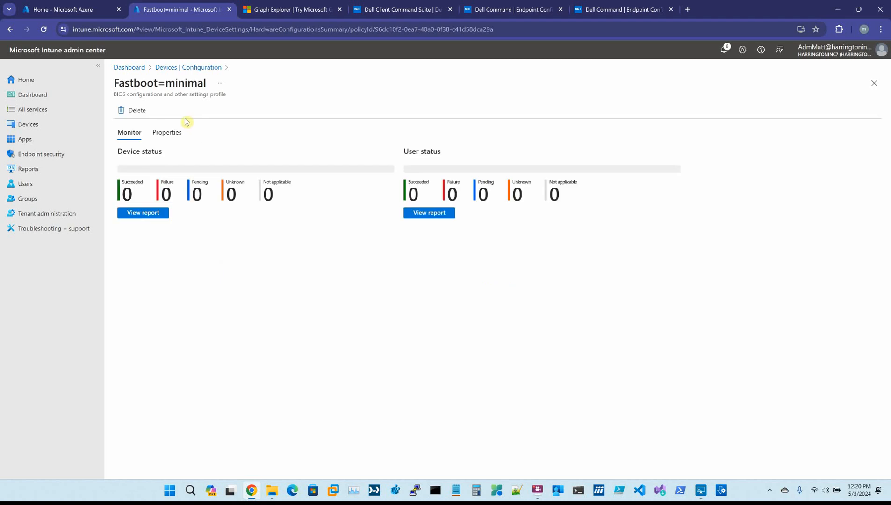
{"action": "left_click", "coordinate": [166, 132]}
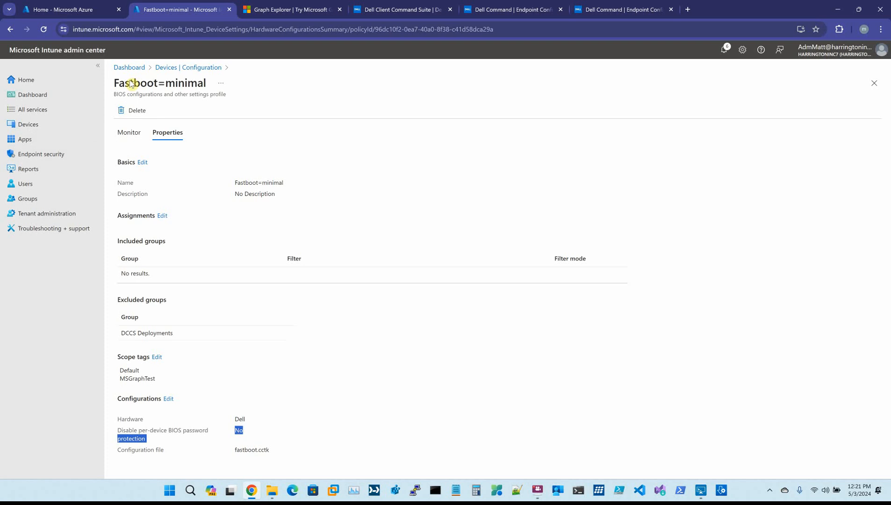
{"action": "left_click", "coordinate": [289, 10]}
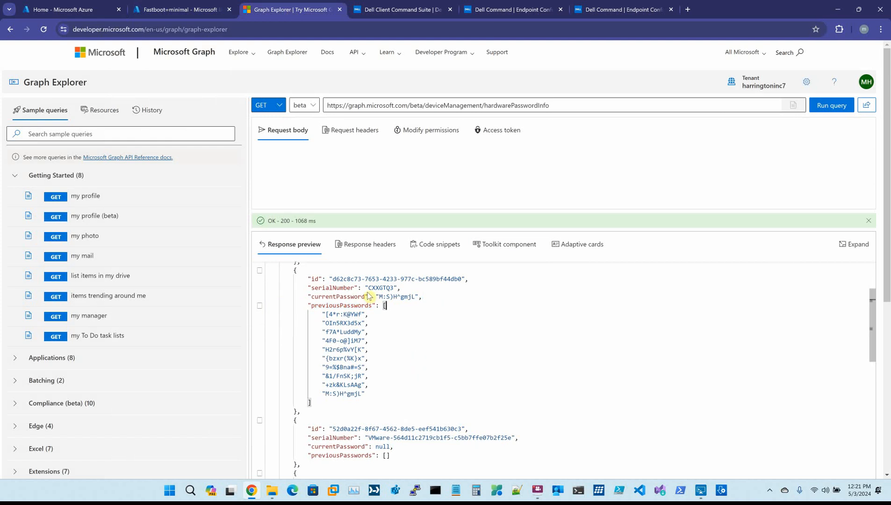
{"action": "mouse_move", "coordinate": [443, 295]}
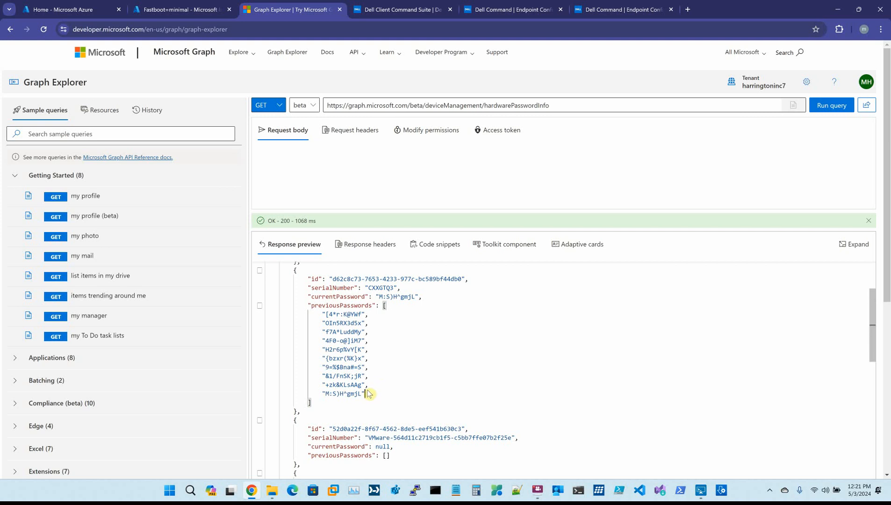
Highlight CXXGTQ3's newest previous password, which matches its current password
{"action": "double_click", "coordinate": [341, 392]}
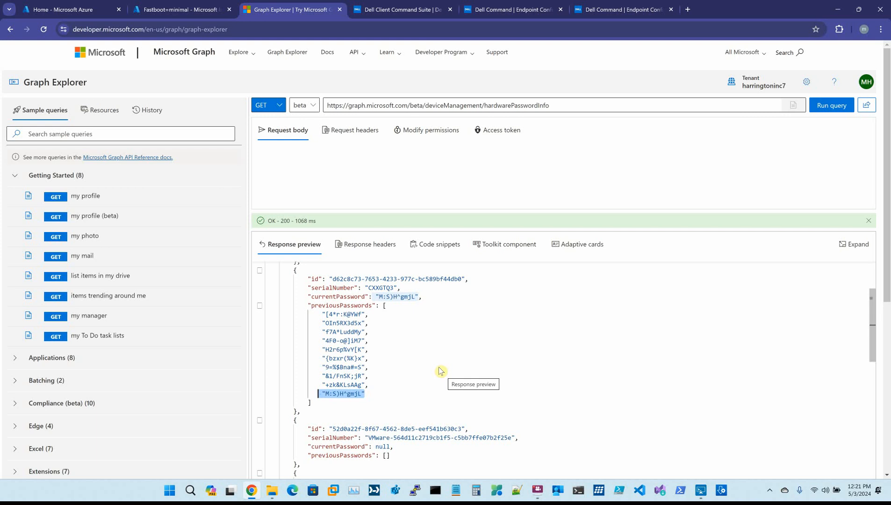
{"action": "mouse_move", "coordinate": [460, 303]}
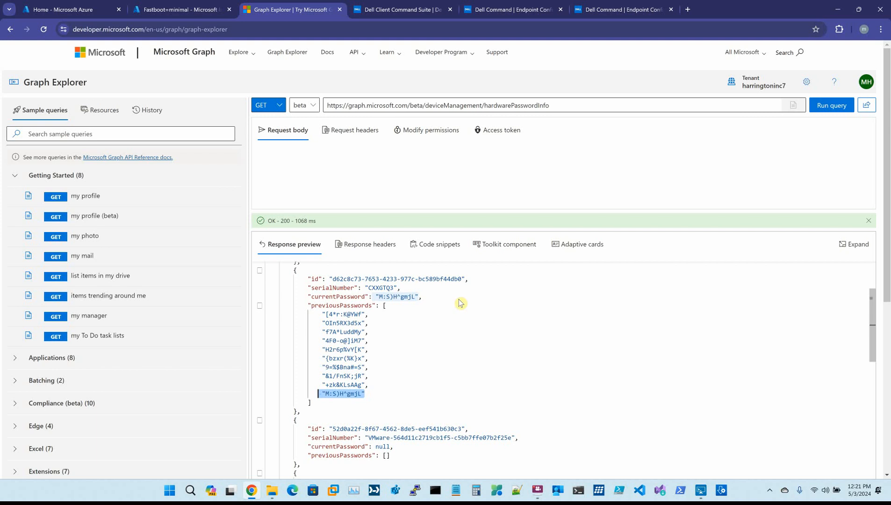
Open Dell's Endpoint Configuration Get Started article from the Client Command Suite page and scroll through it
{"action": "left_click", "coordinate": [398, 10]}
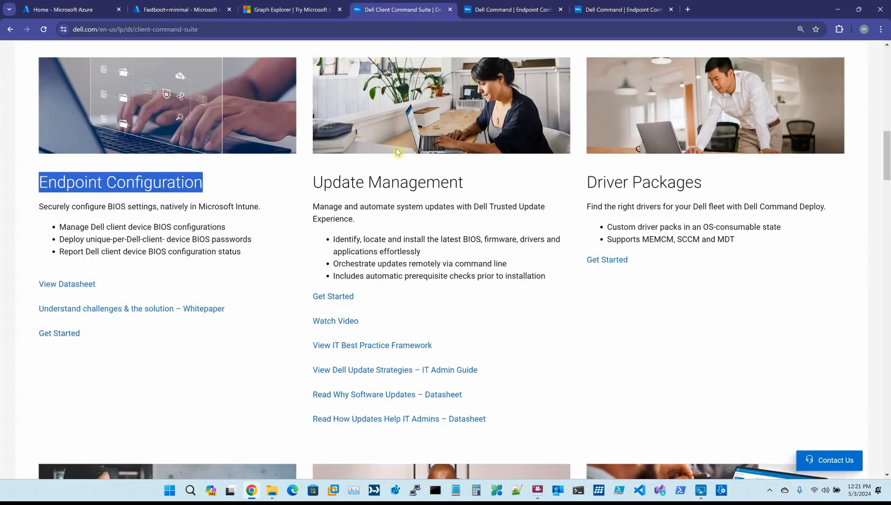
{"action": "left_click", "coordinate": [59, 332]}
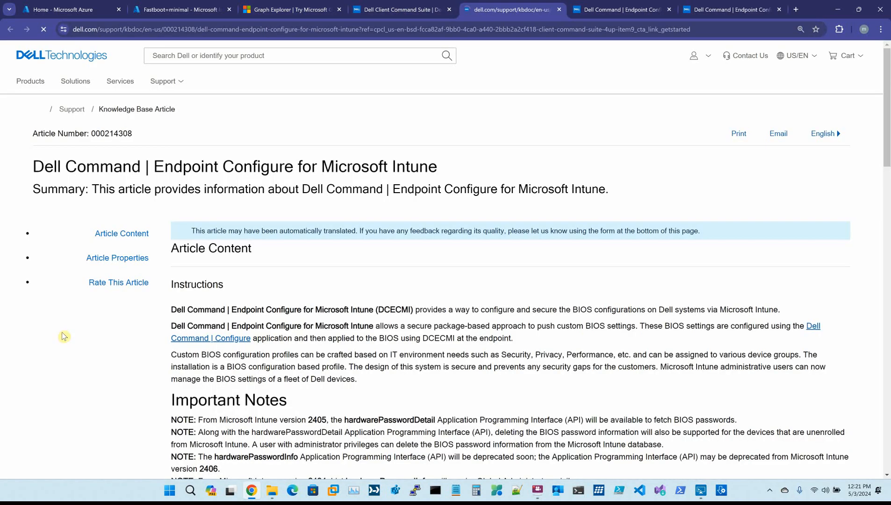
{"action": "scroll", "scroll_direction": "down", "scroll_amount": 3}
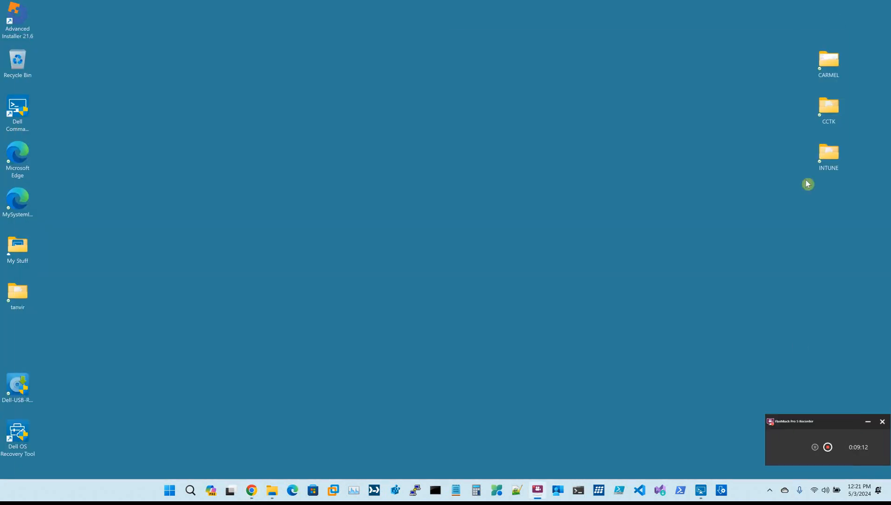
{"action": "mouse_move", "coordinate": [792, 339]}
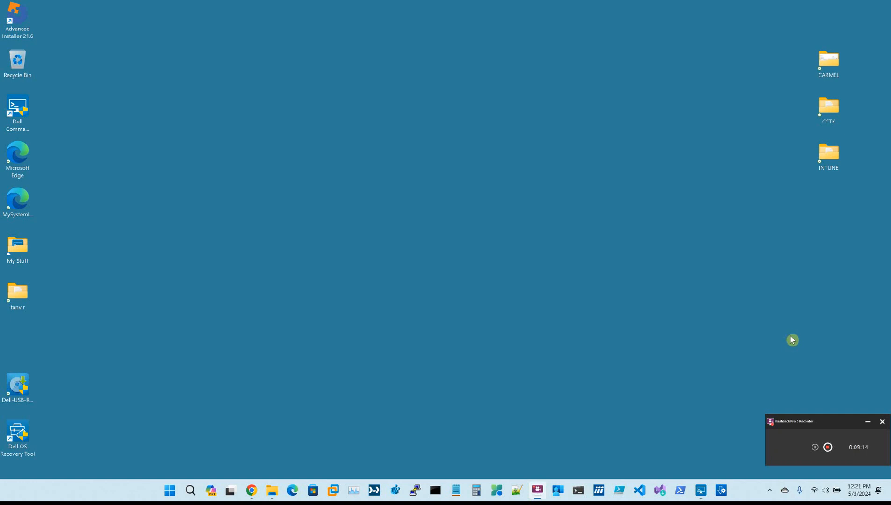
{"action": "mouse_move", "coordinate": [833, 408]}
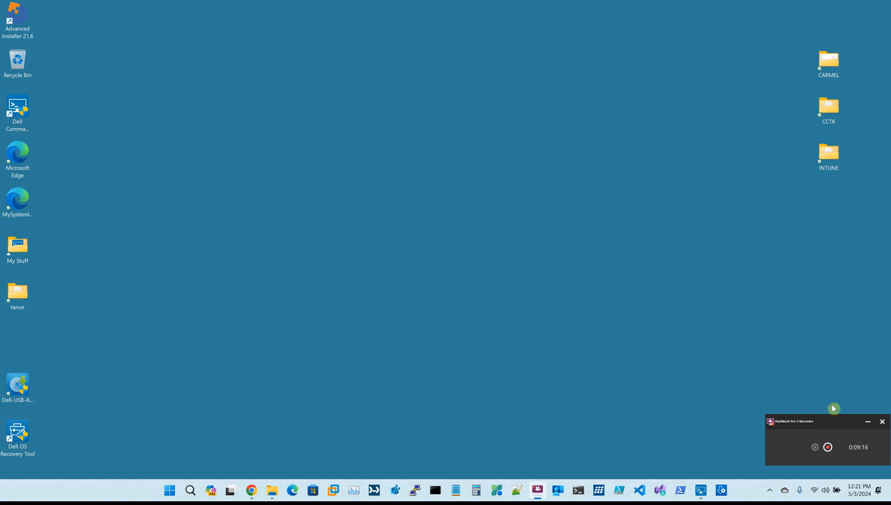